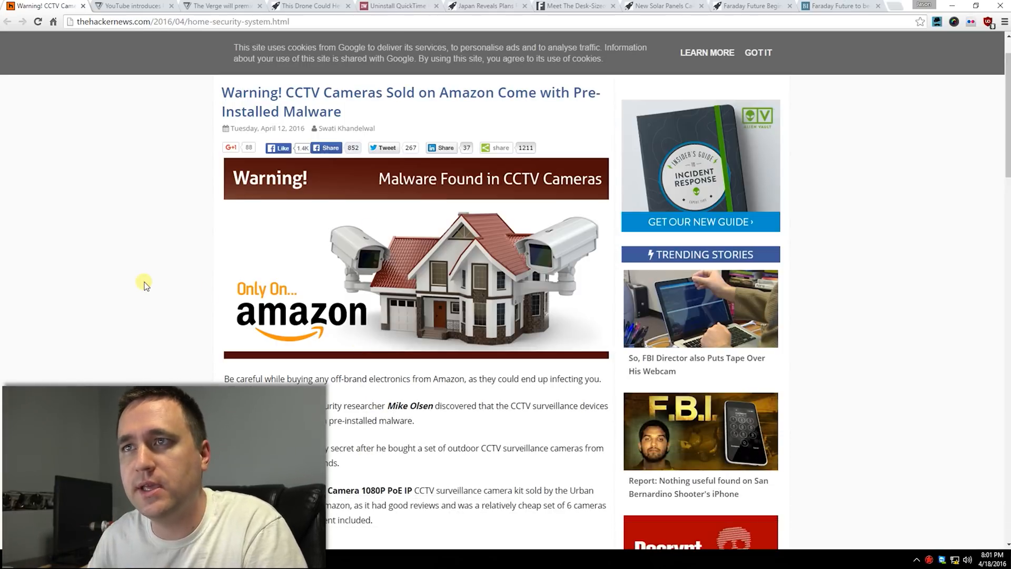
mouse_move(167, 271)
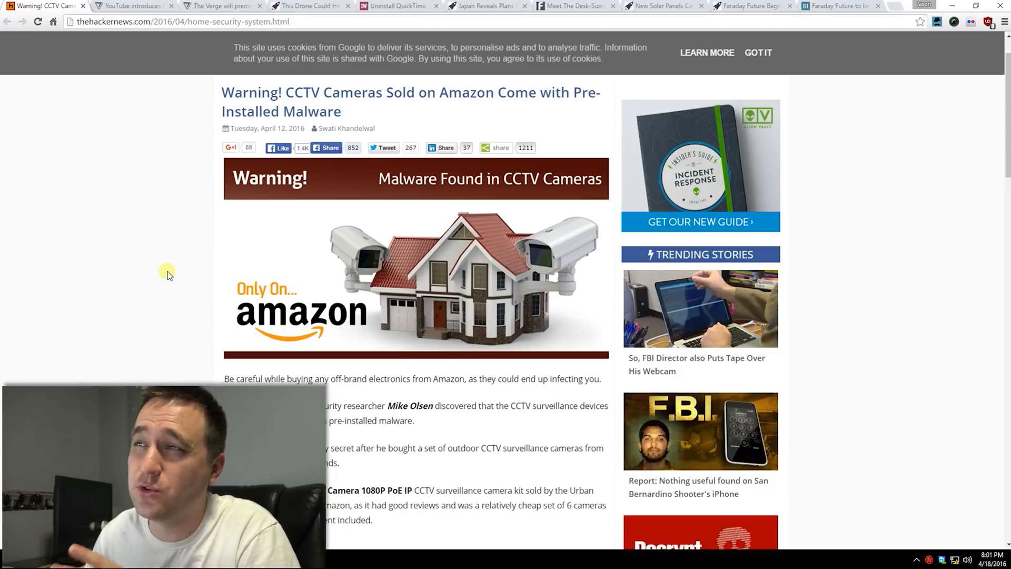
mouse_move(176, 270)
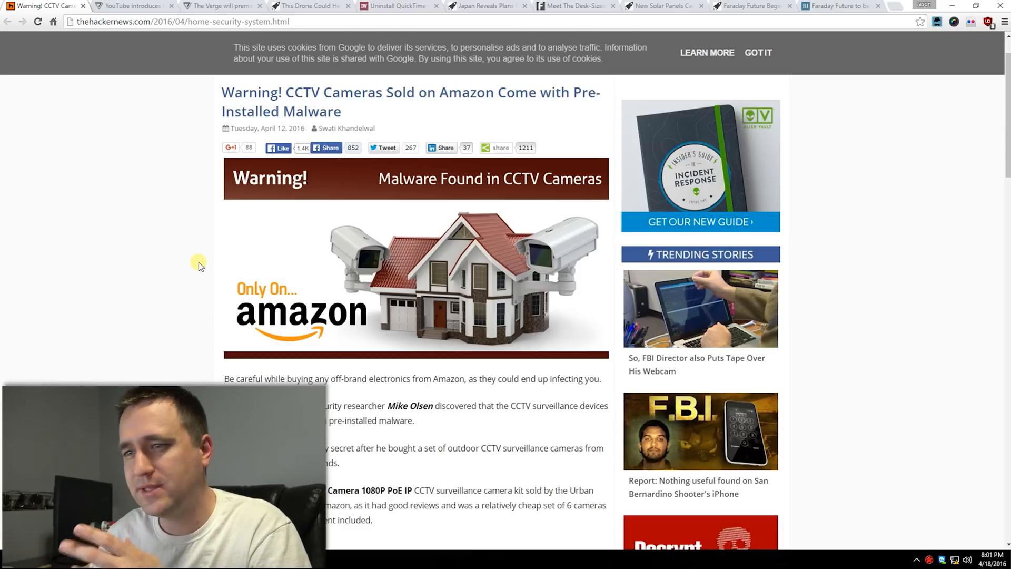
mouse_move(199, 273)
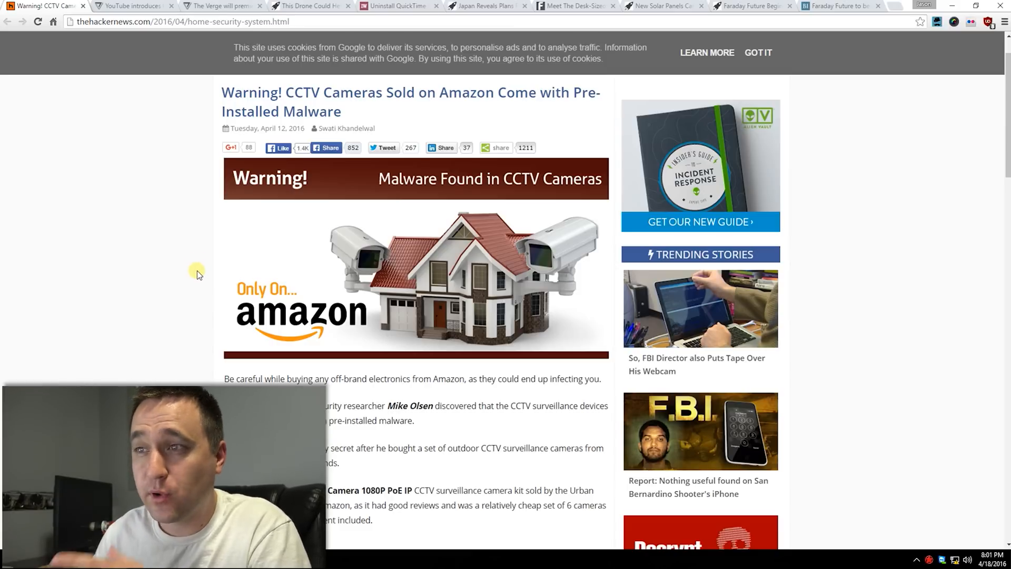
- Read further down the current article before leaving it
scroll("down", 3)
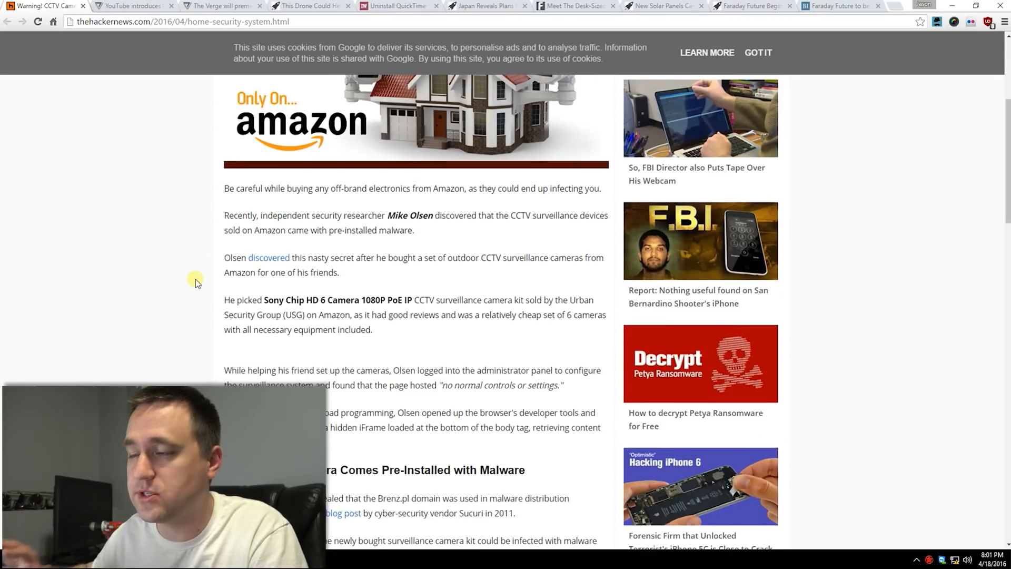
mouse_move(201, 281)
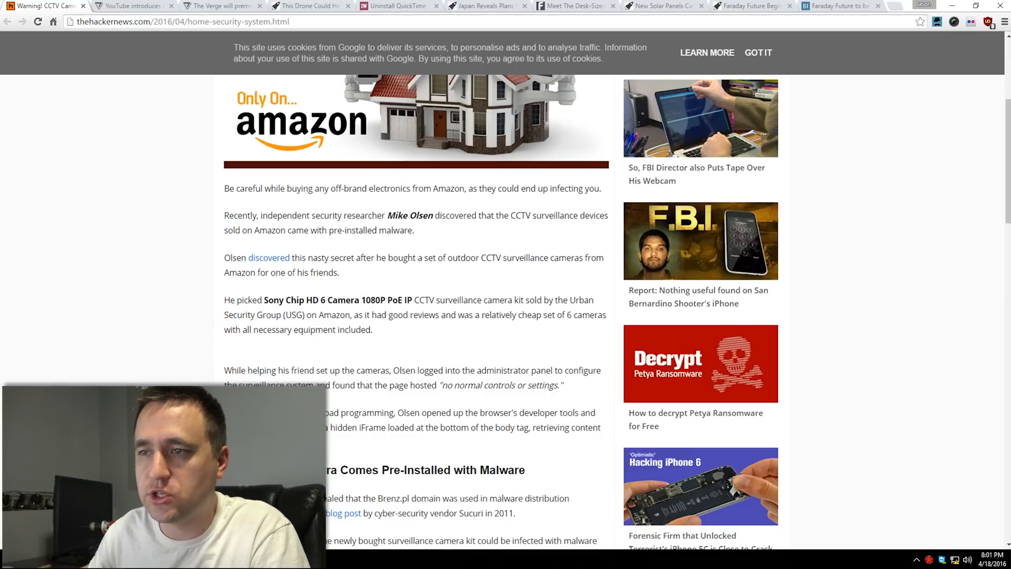
scroll("down", 3)
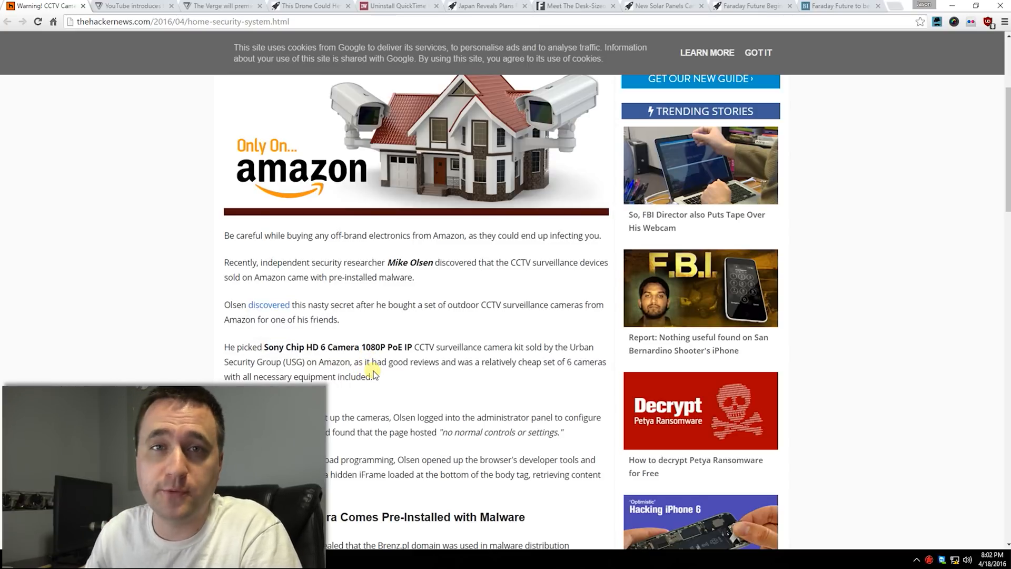
mouse_move(352, 335)
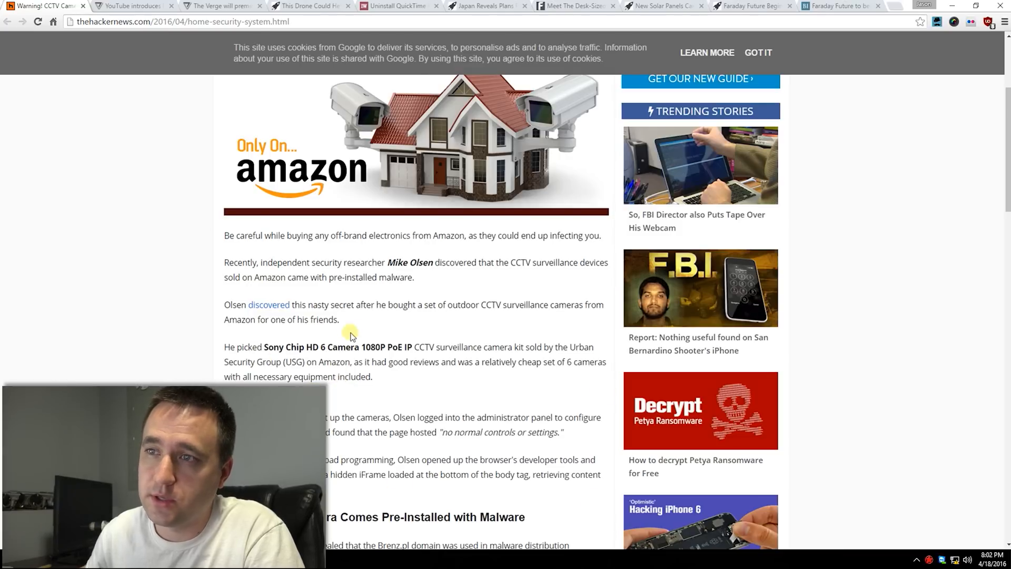
mouse_move(298, 342)
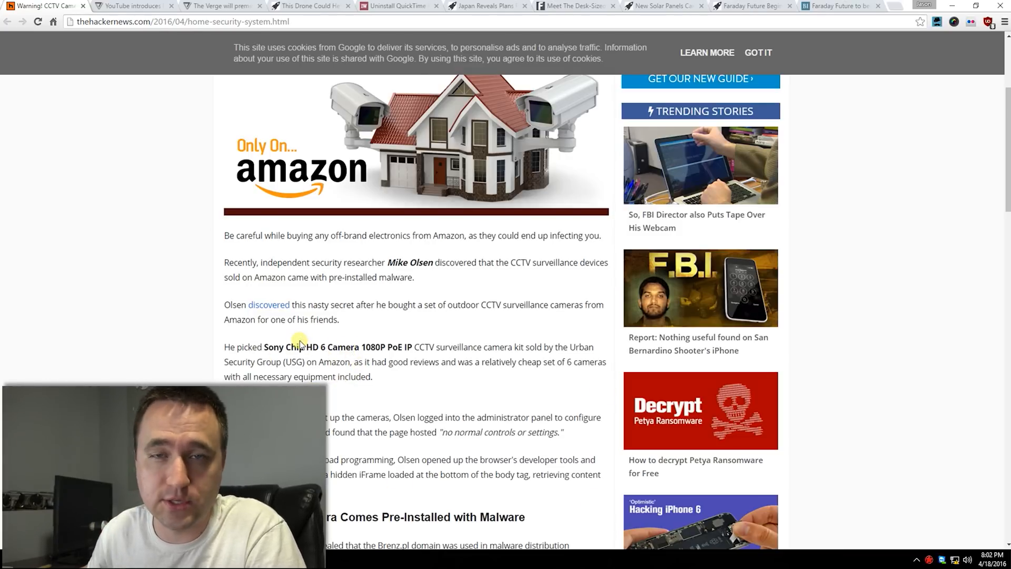
mouse_move(322, 296)
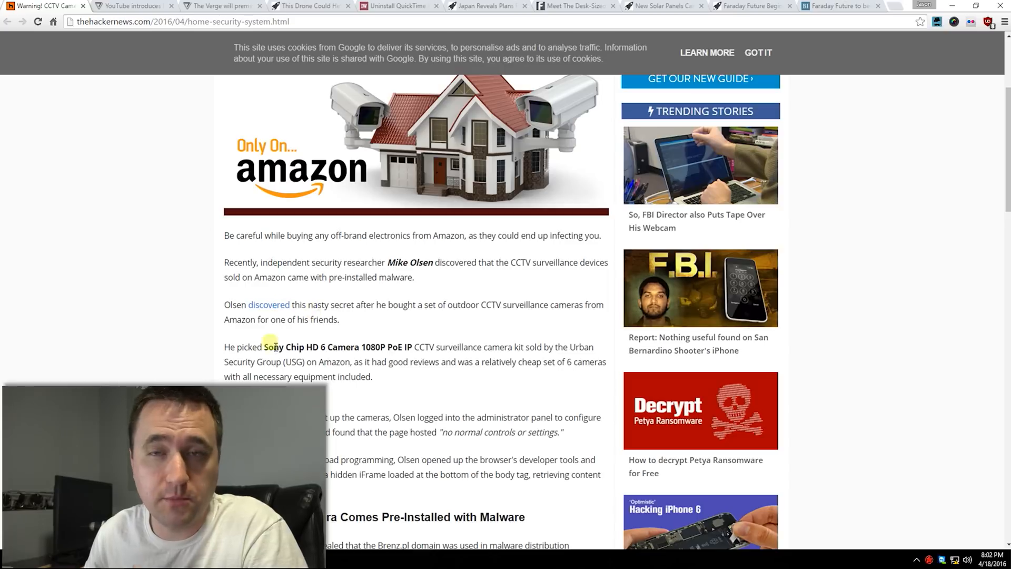
left_click_drag(263, 347, 318, 361)
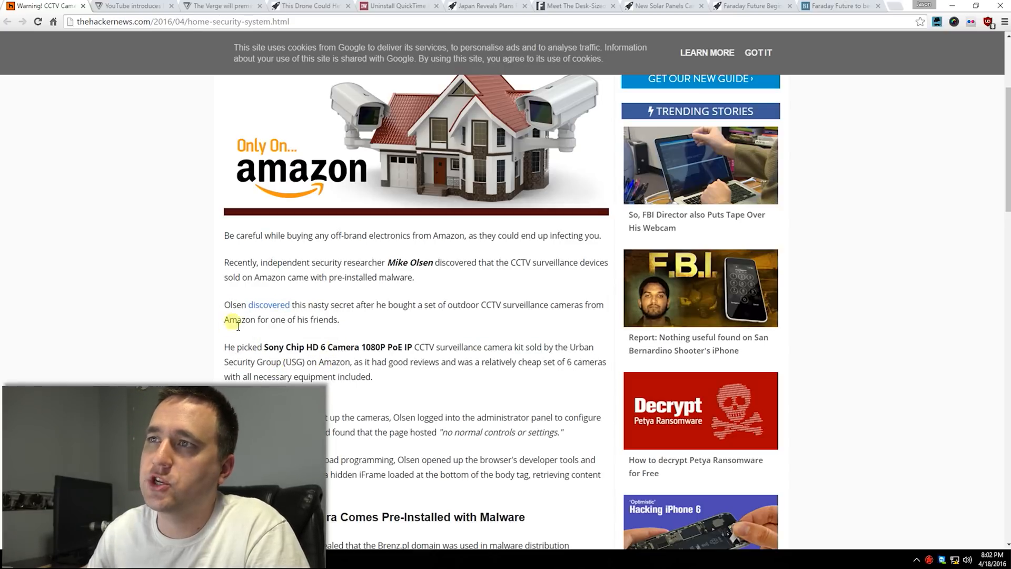
- Switch to The Verge's YouTube live 360-degree video article and read down to its cheaper 360 video section
left_click(132, 6)
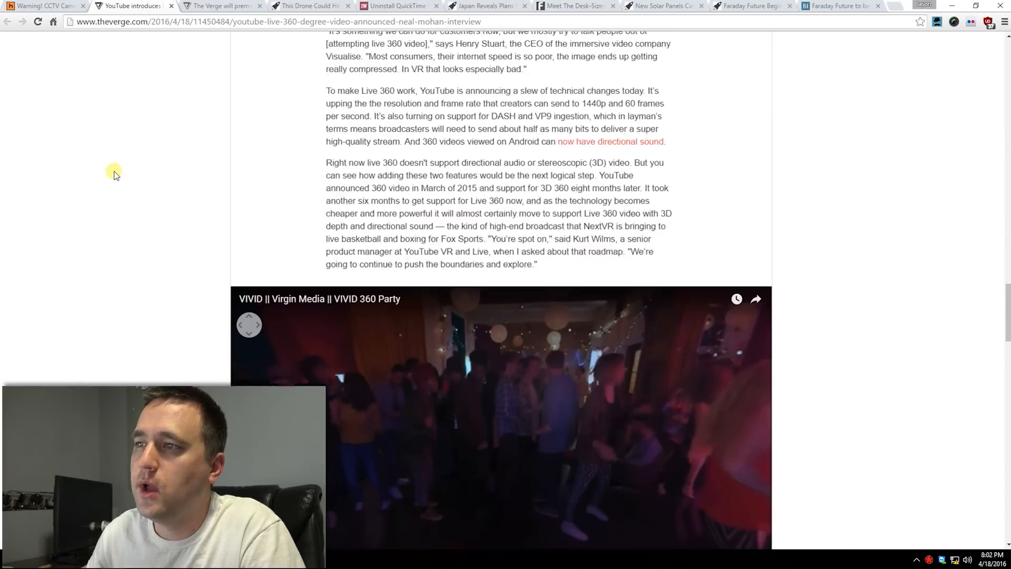
scroll("down", 3)
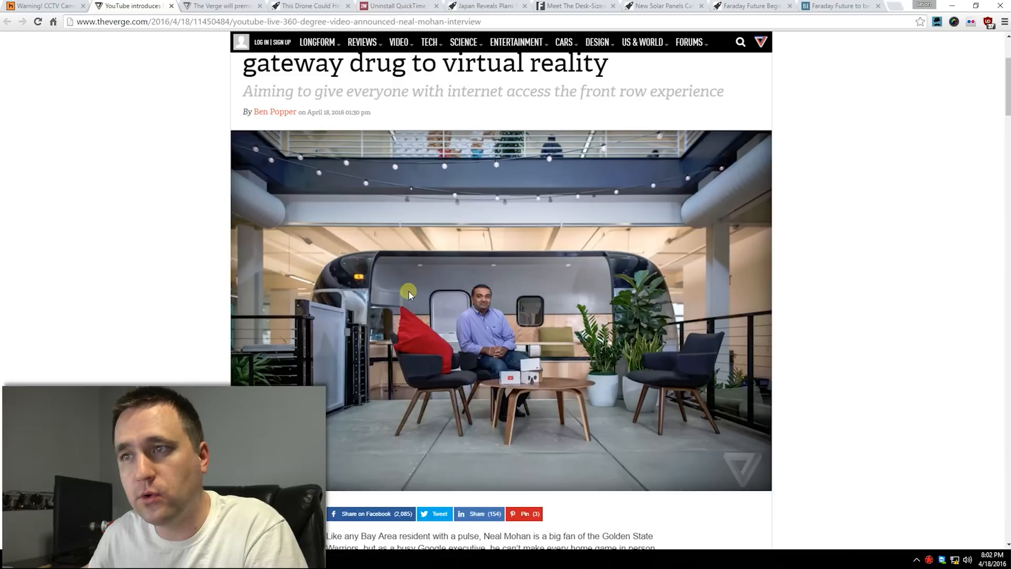
scroll("down", 3)
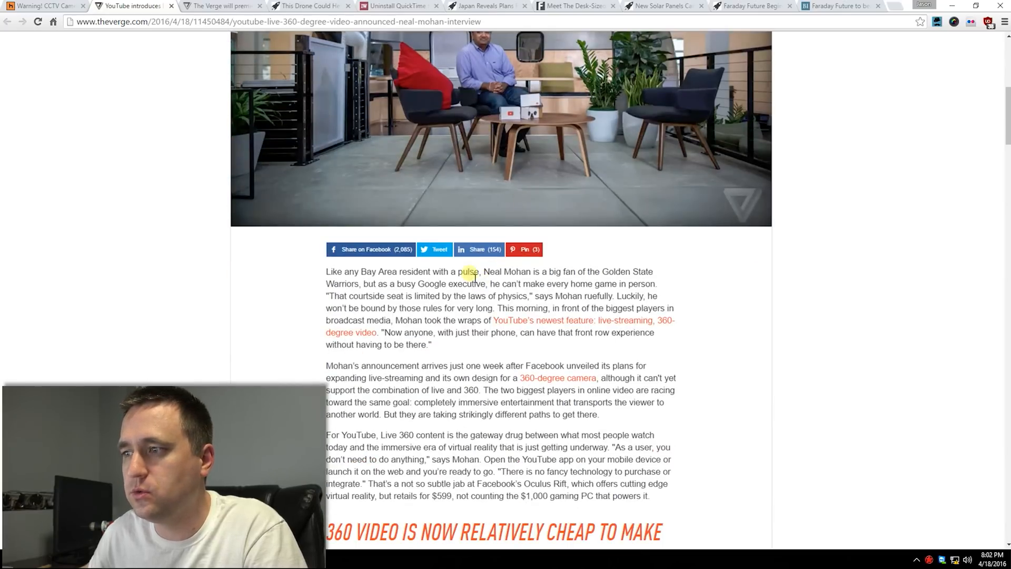
mouse_move(433, 389)
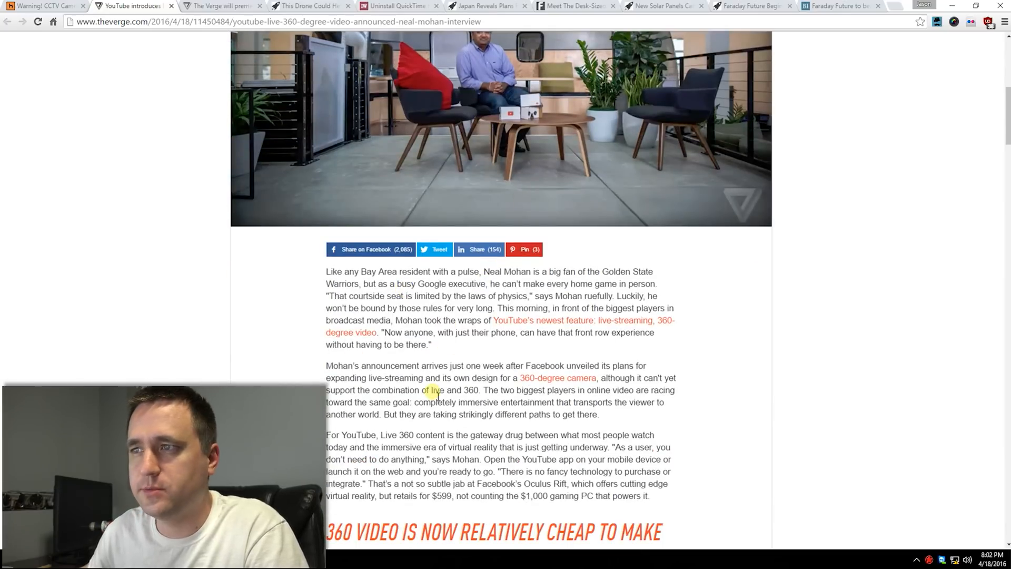
scroll("down", 3)
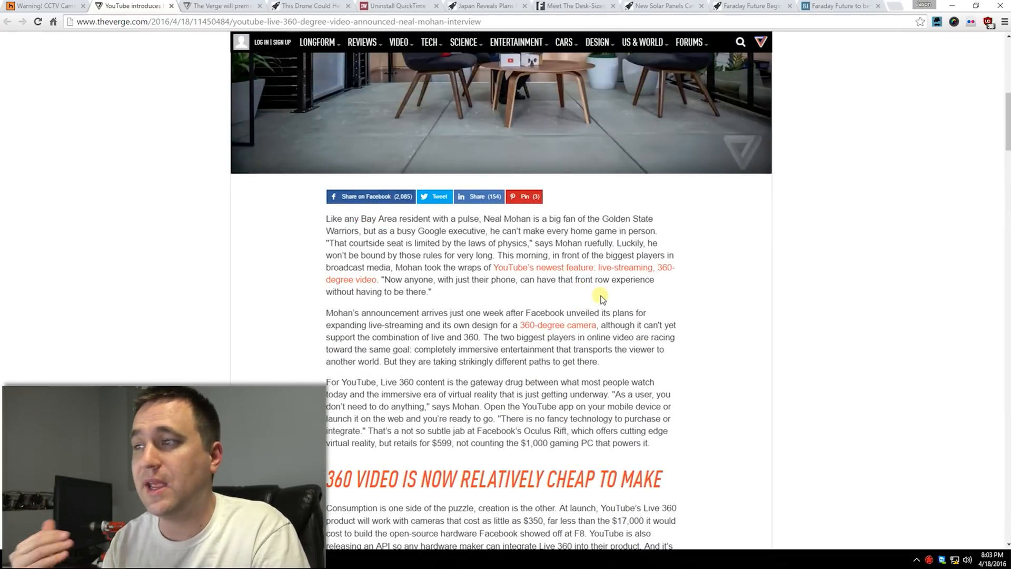
scroll("down", 3)
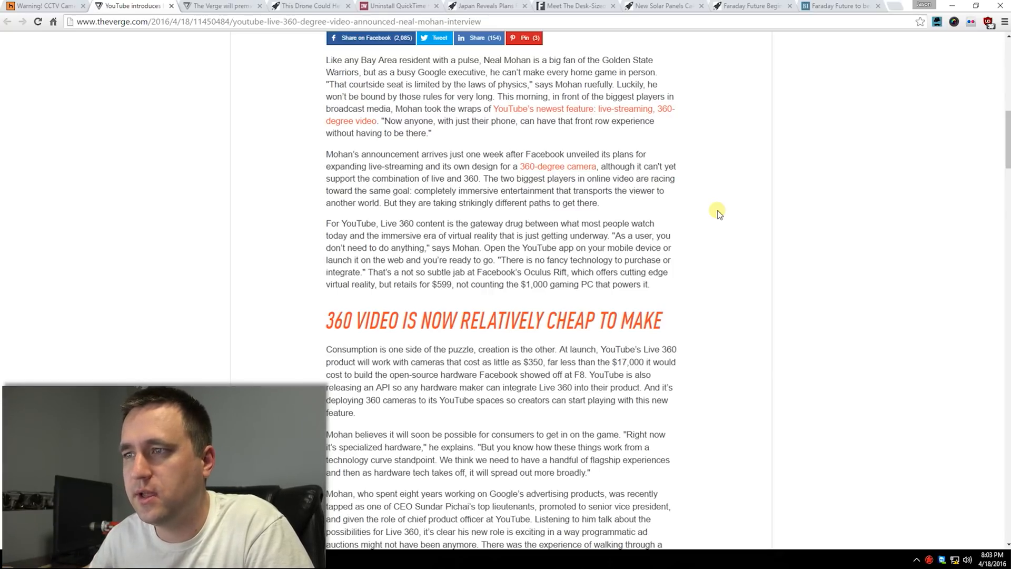
scroll("down", 3)
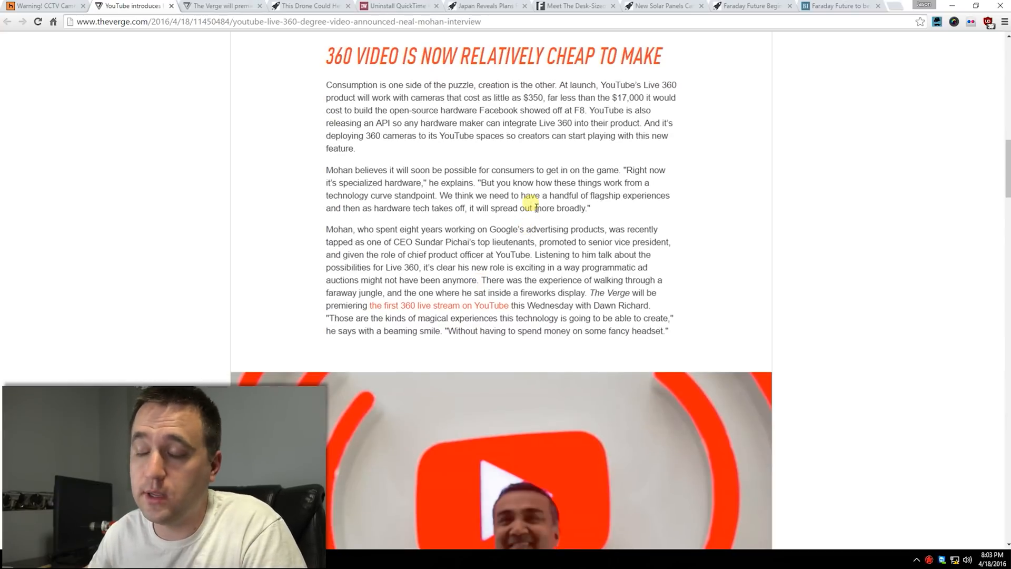
mouse_move(508, 225)
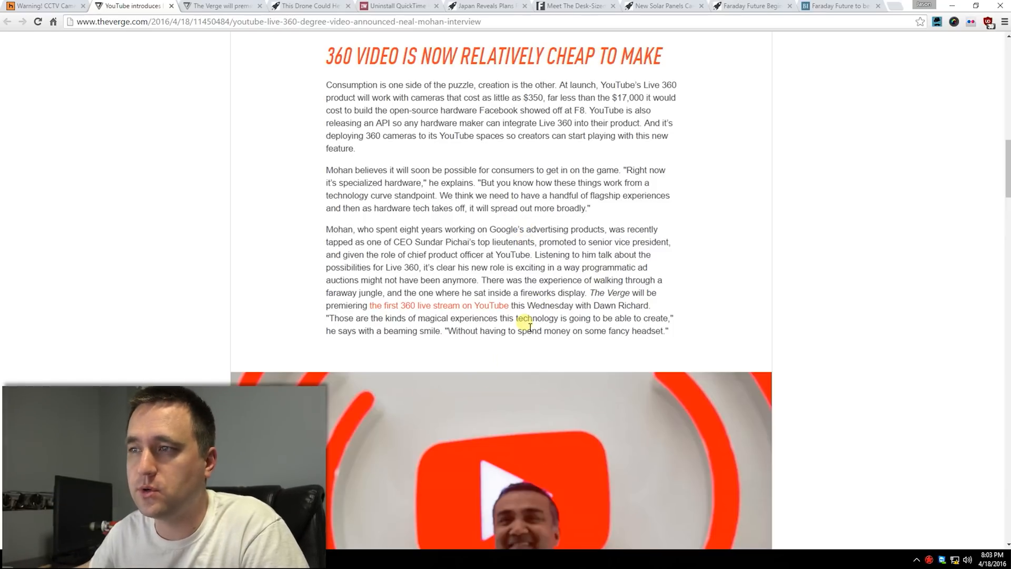
scroll("down", 3)
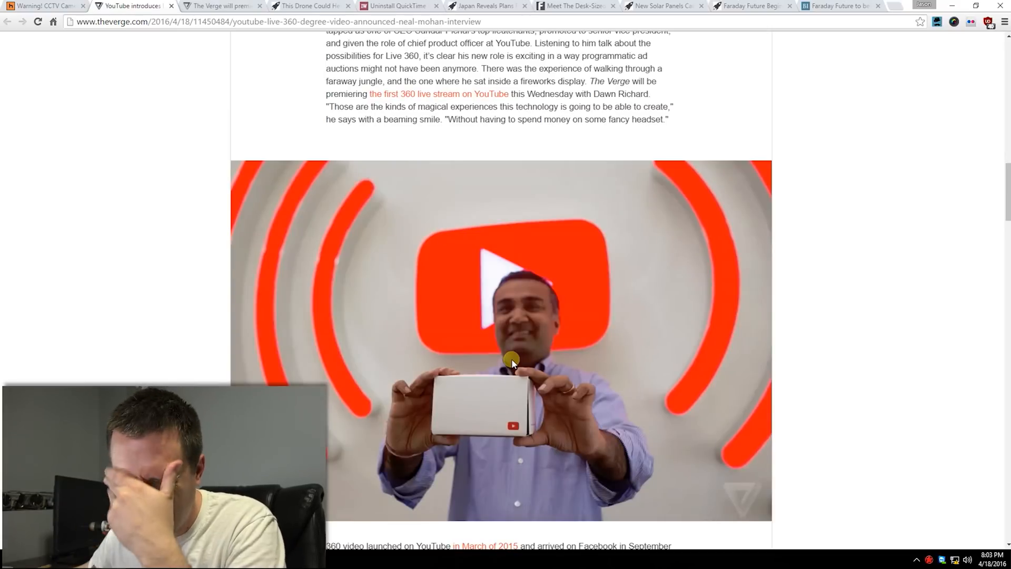
mouse_move(477, 339)
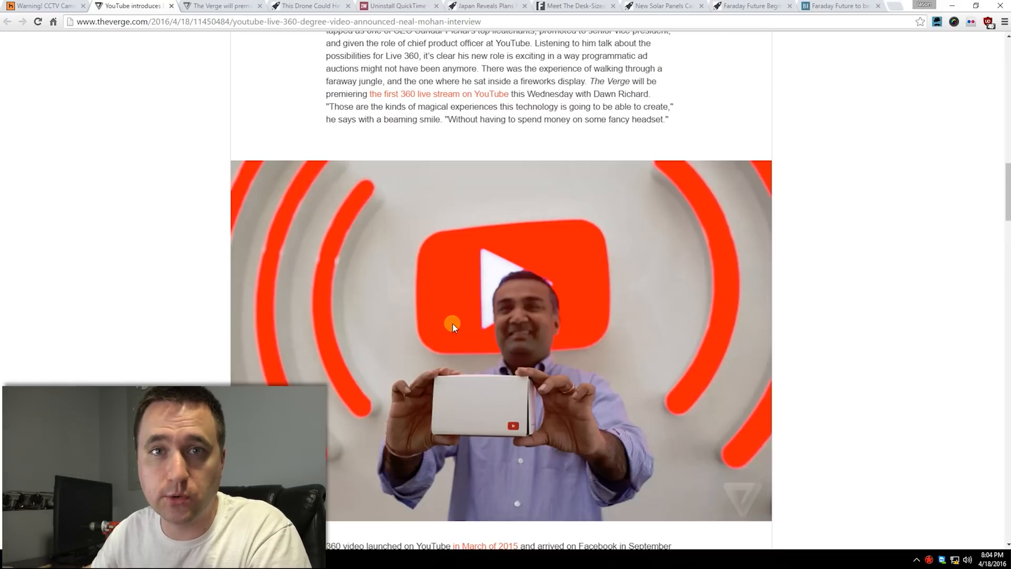
mouse_move(462, 324)
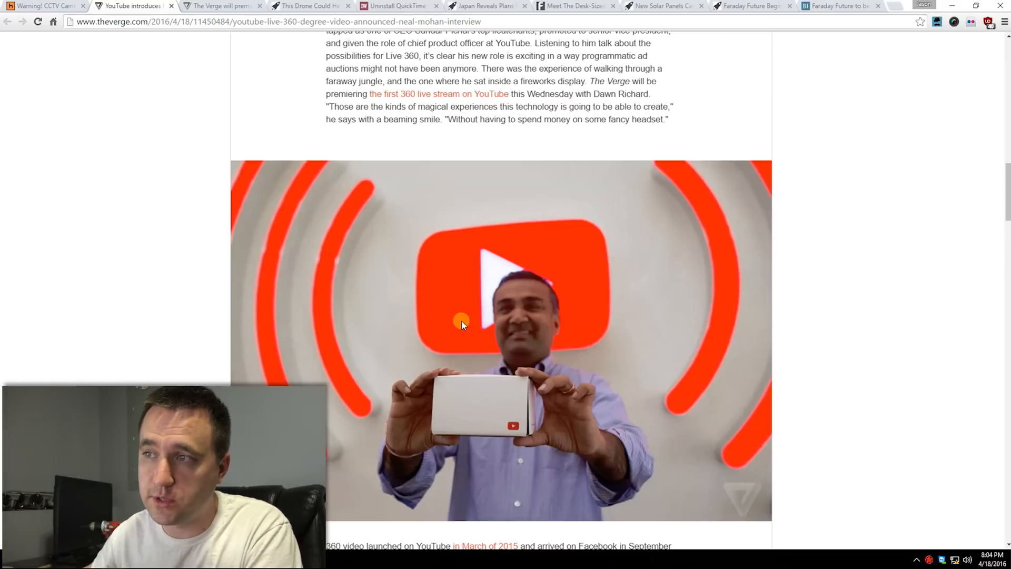
mouse_move(452, 315)
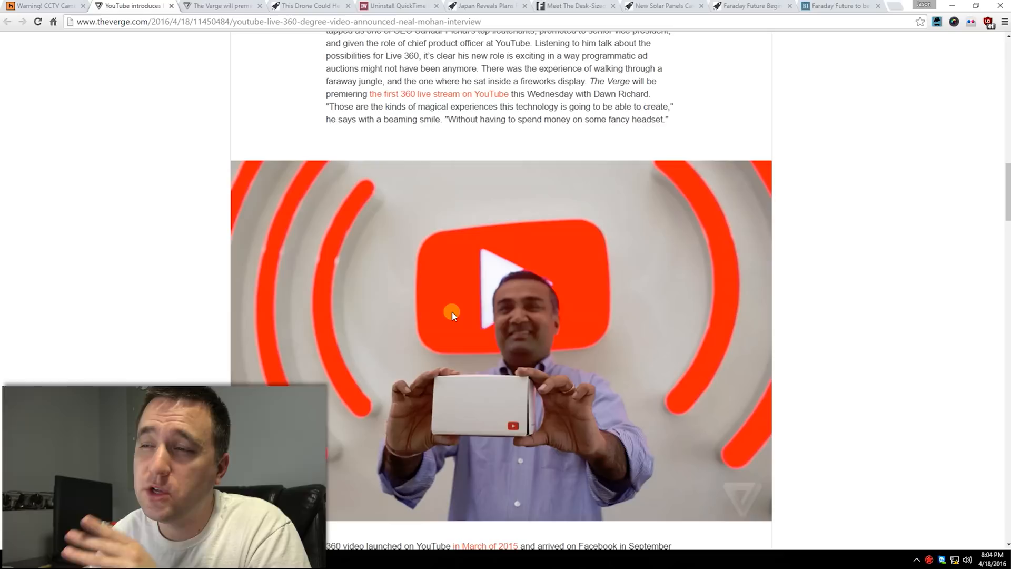
mouse_move(466, 284)
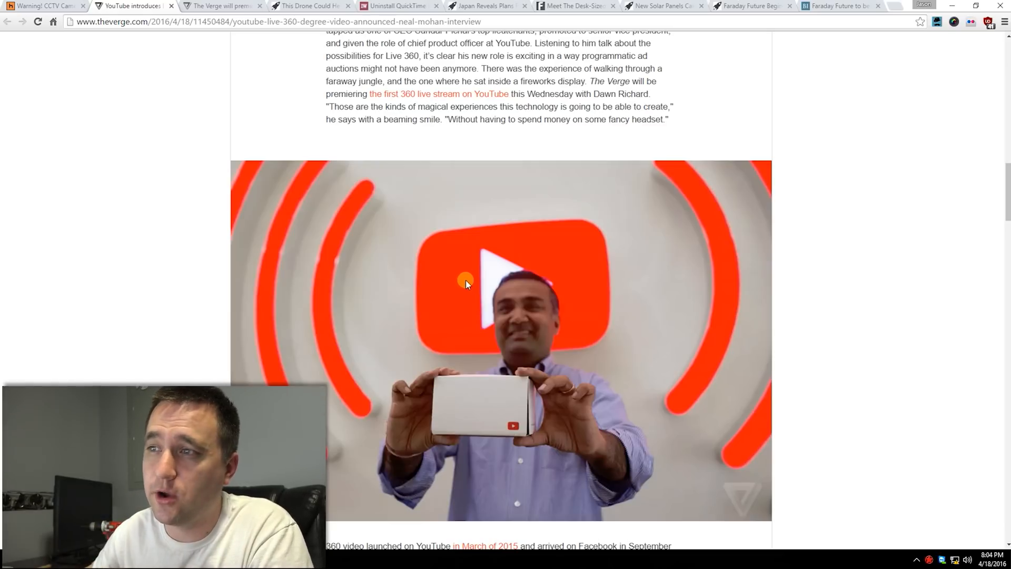
scroll("down", 3)
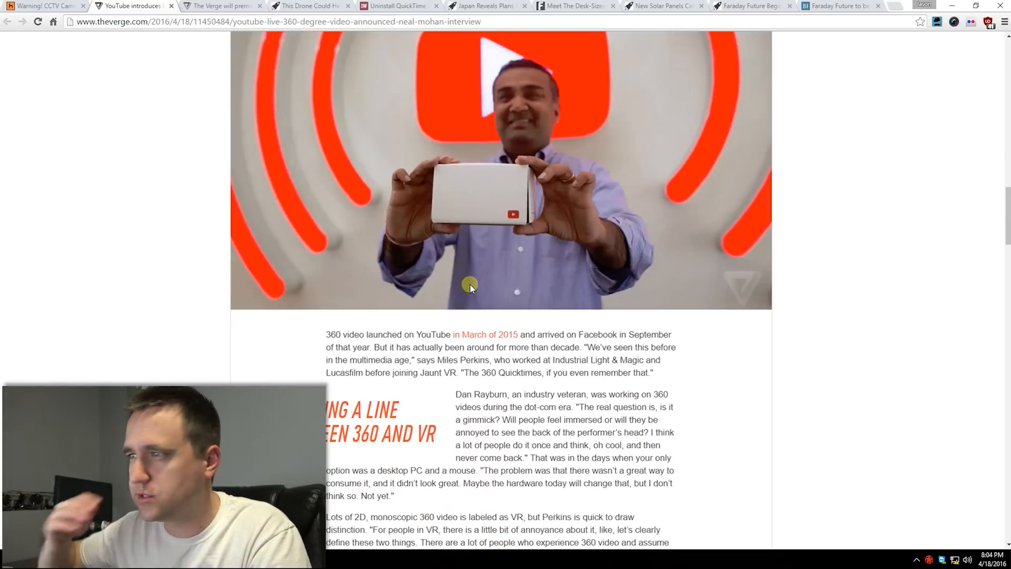
scroll("down", 3)
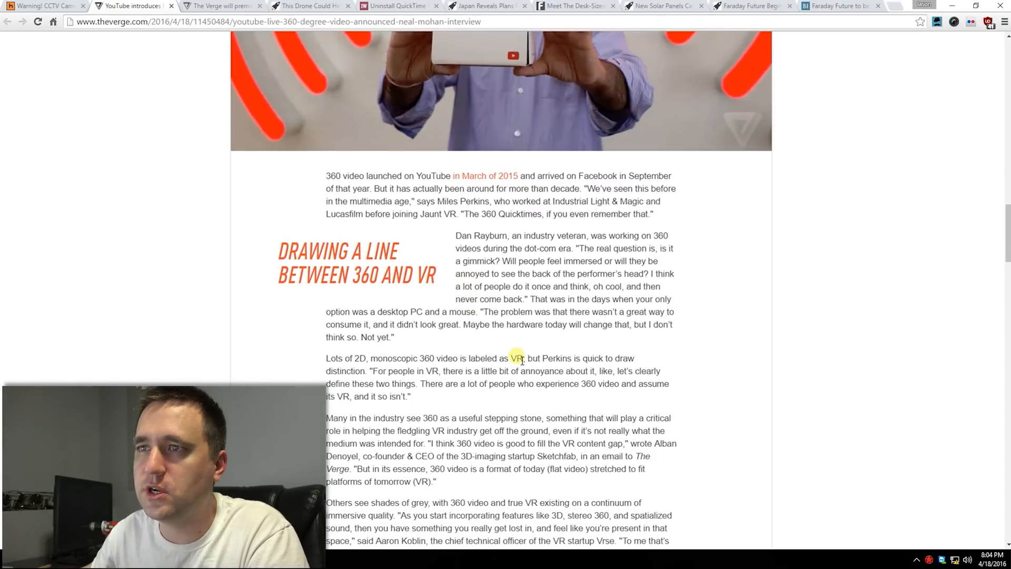
scroll("down", 3)
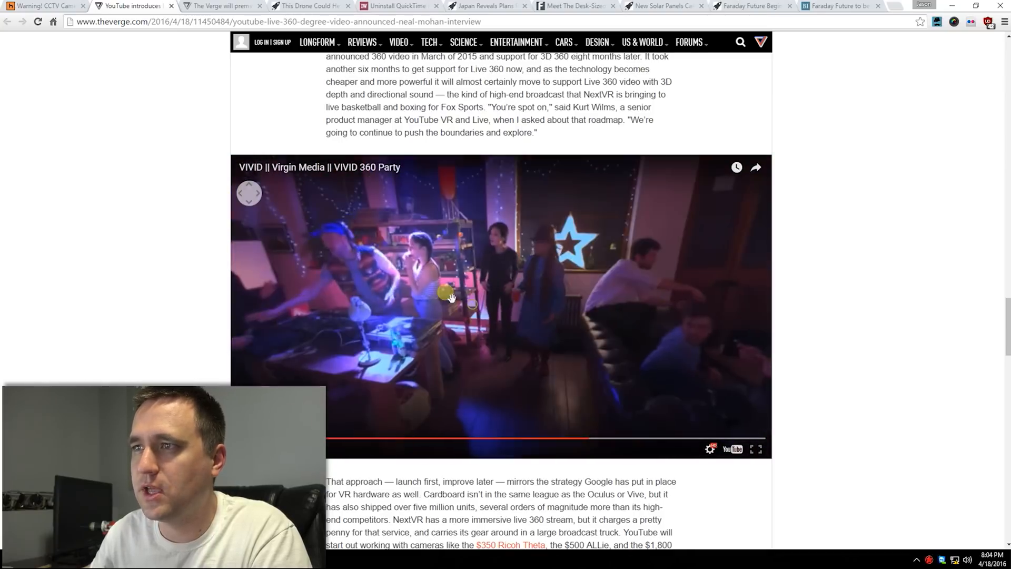
left_click_drag(451, 297, 693, 268)
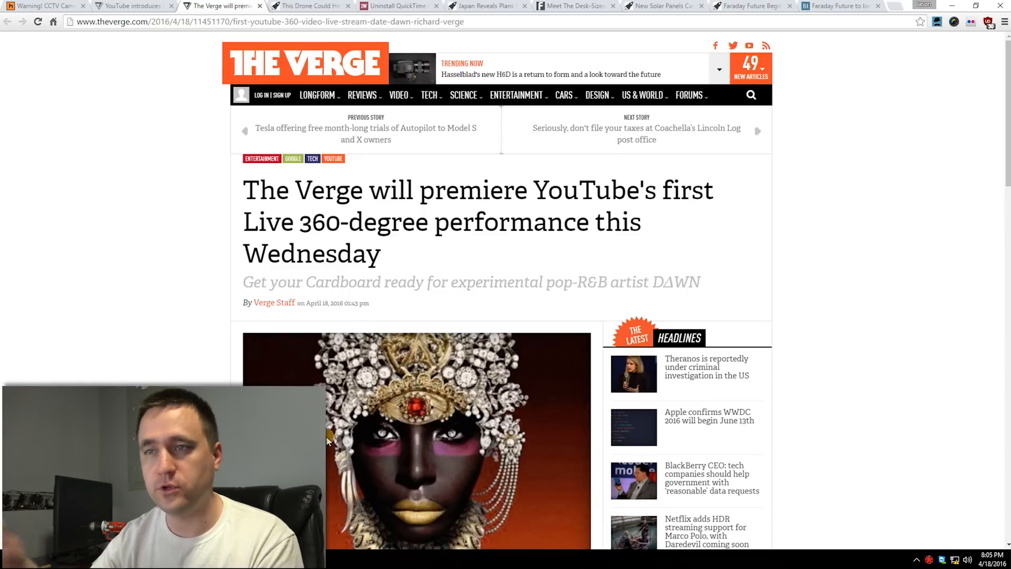
- Finish the YouTube 360 story and switch to the IFLScience landmine-clearing drone article
scroll("down", 3)
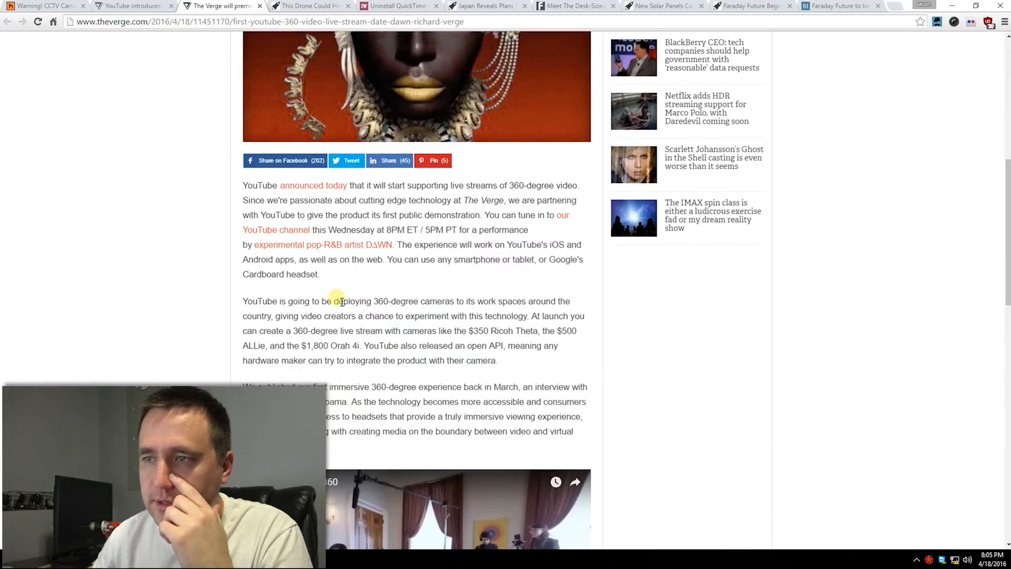
scroll("down", 3)
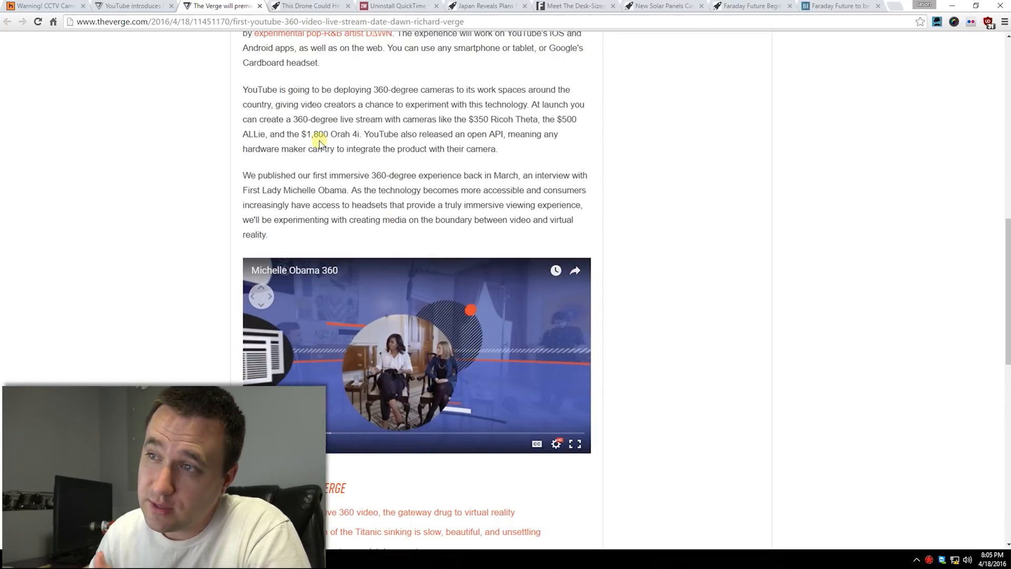
left_click(310, 6)
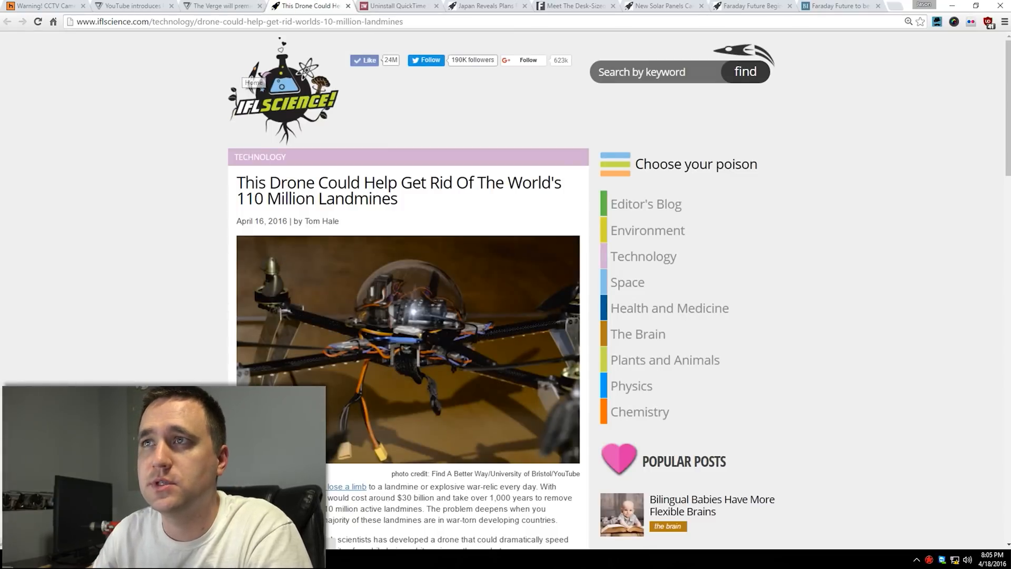
- Briefly highlight the drone headline, move down to the University of Bristol video and jump ahead in it
left_click_drag(364, 183, 397, 199)
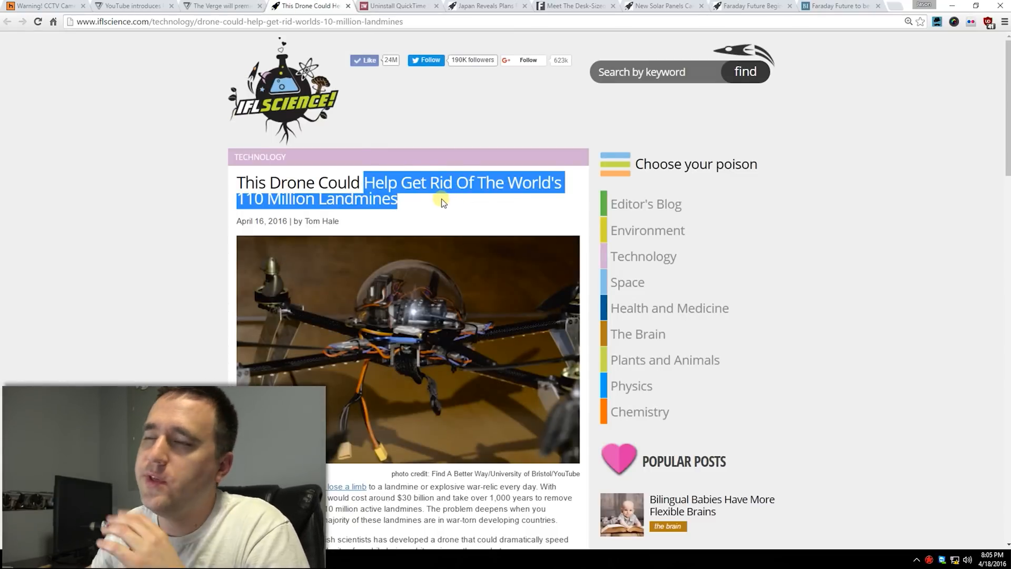
left_click(455, 190)
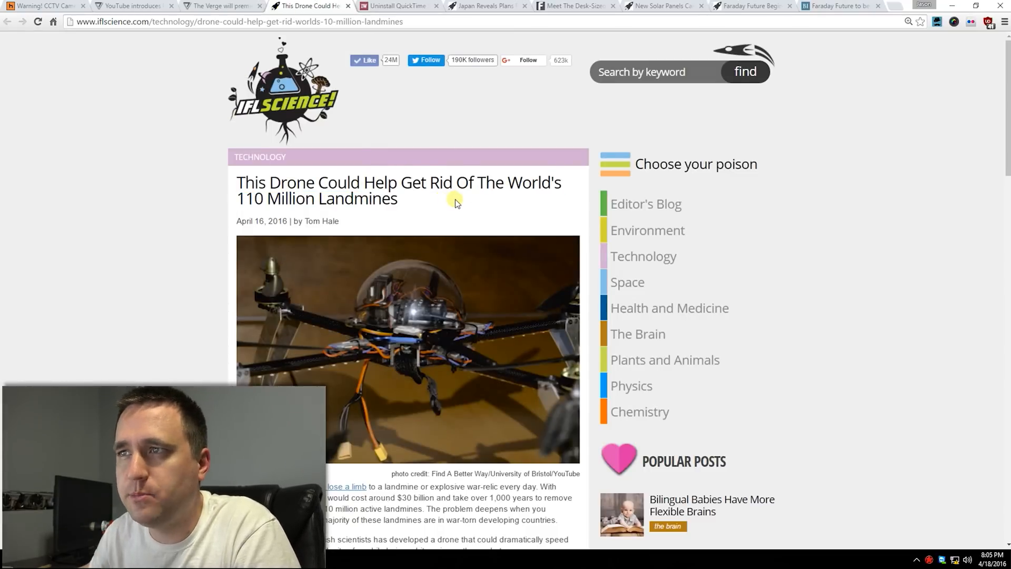
scroll("down", 3)
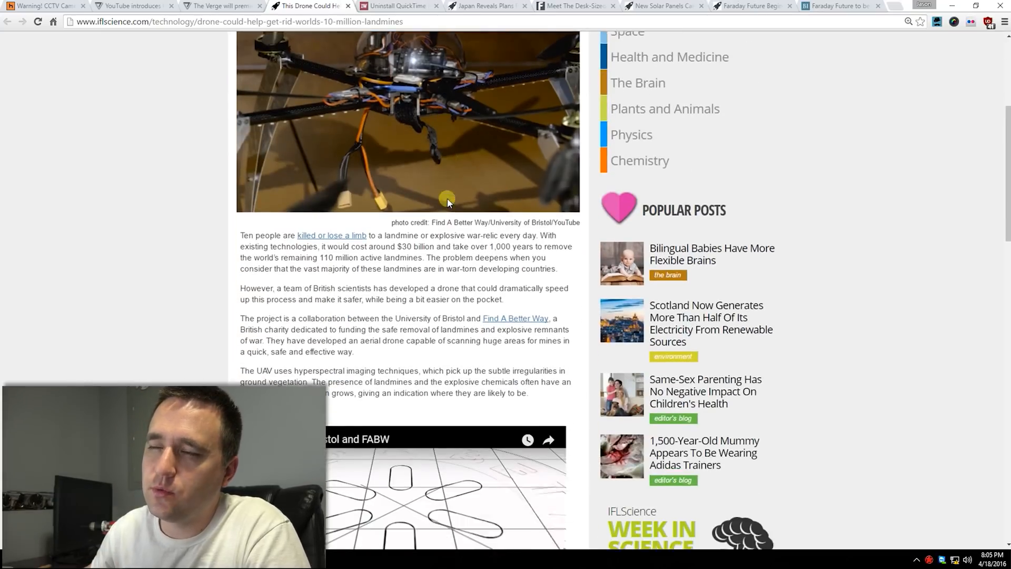
scroll("down", 3)
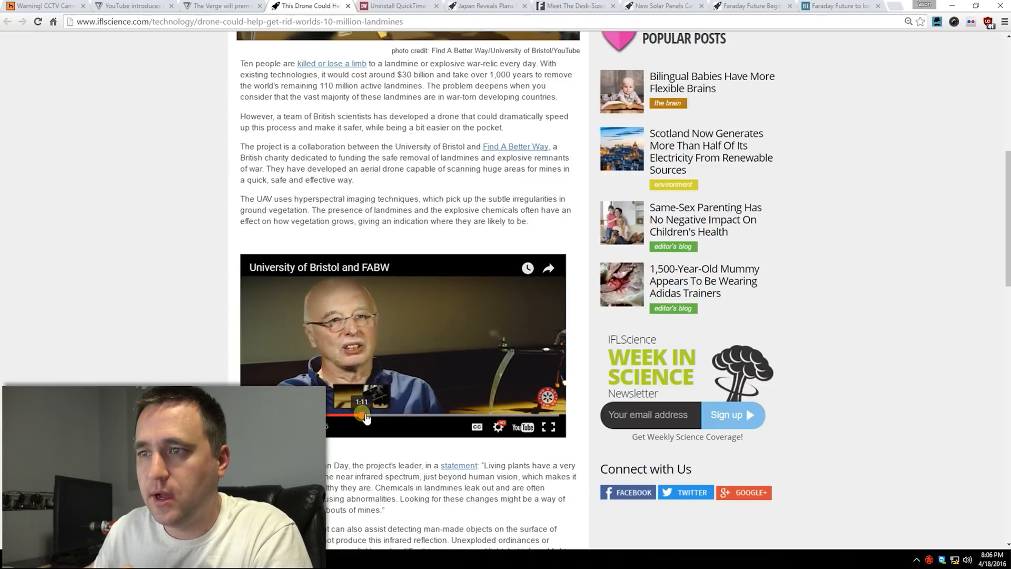
left_click_drag(363, 415, 394, 415)
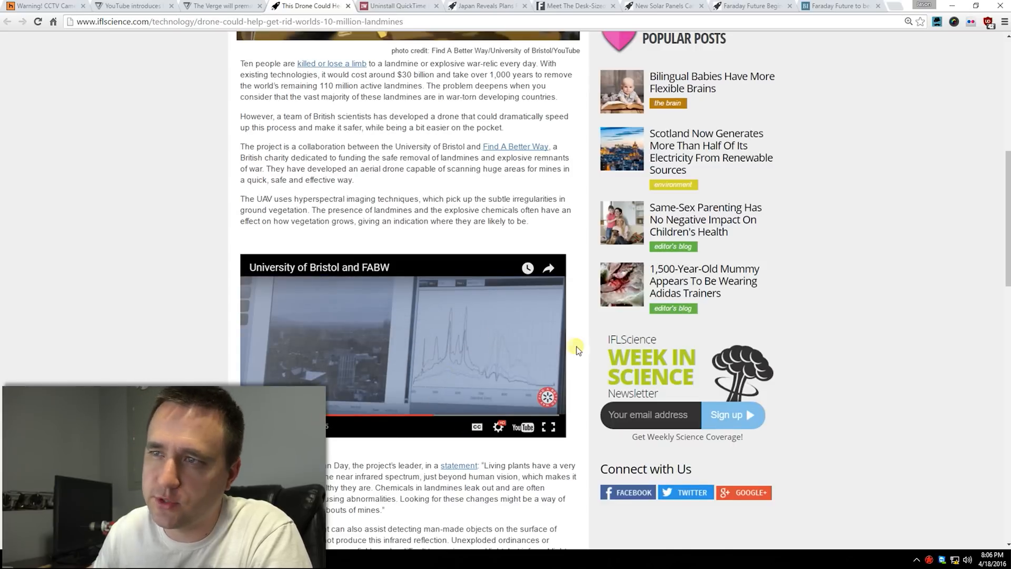
- Switch to InfoWorld's uninstall-QuickTime article and skim it down and back up
left_click(400, 5)
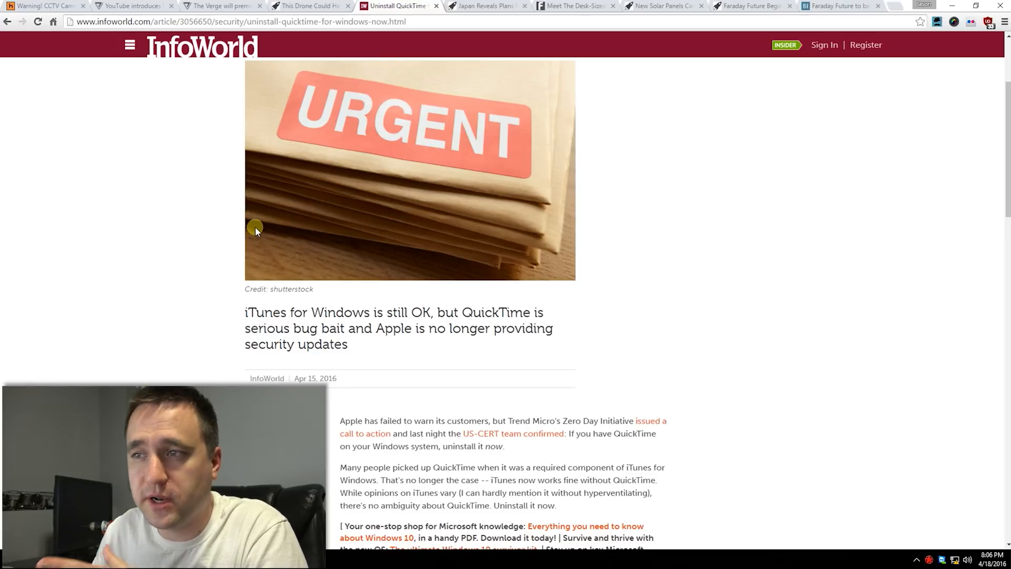
mouse_move(287, 200)
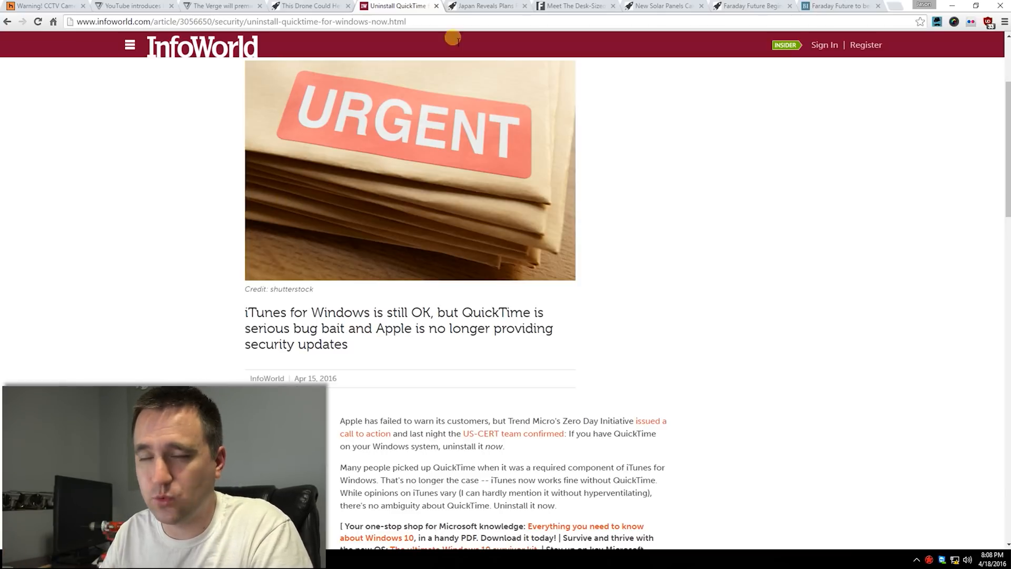
scroll("down", 3)
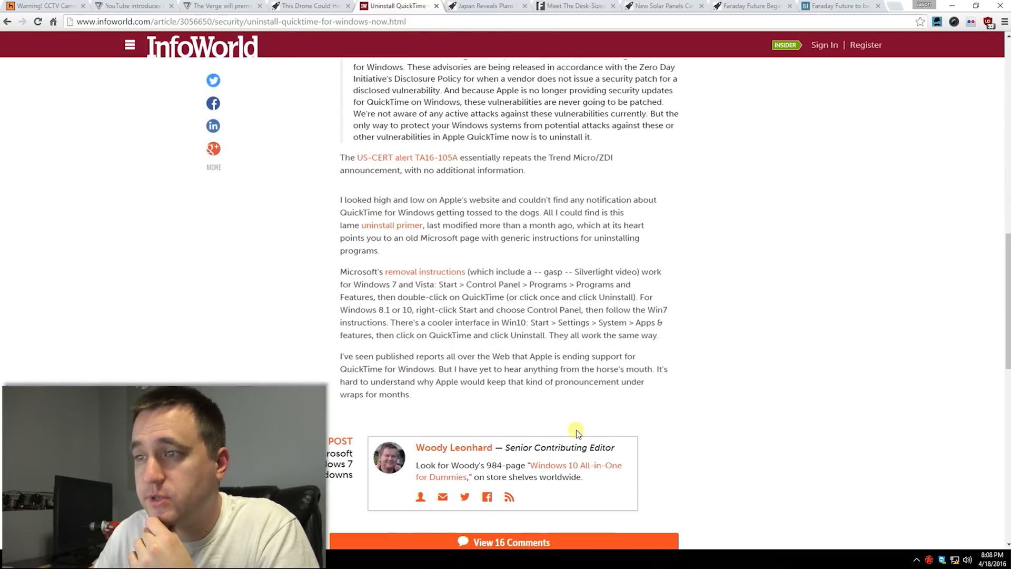
scroll("up", 3)
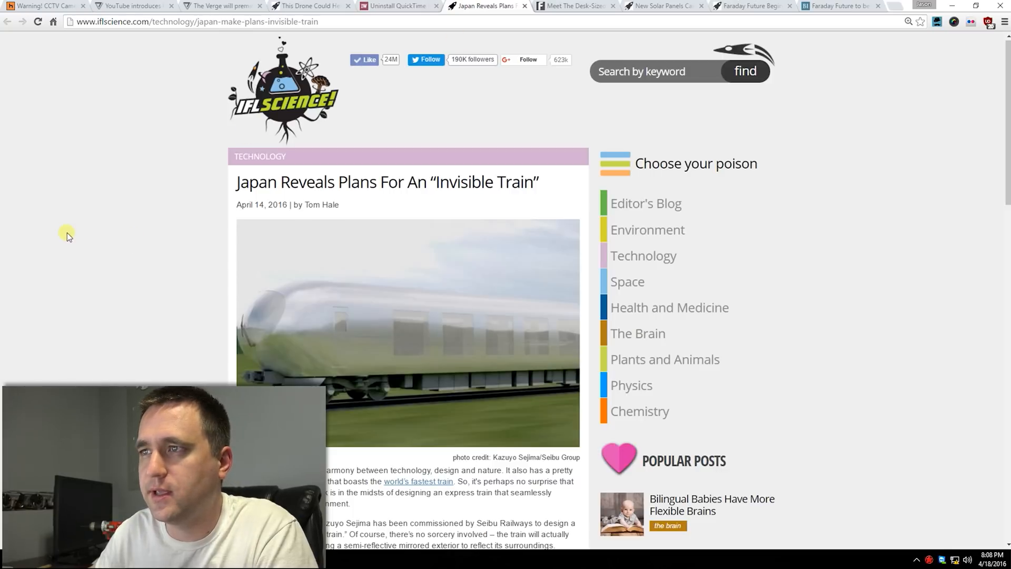
mouse_move(58, 210)
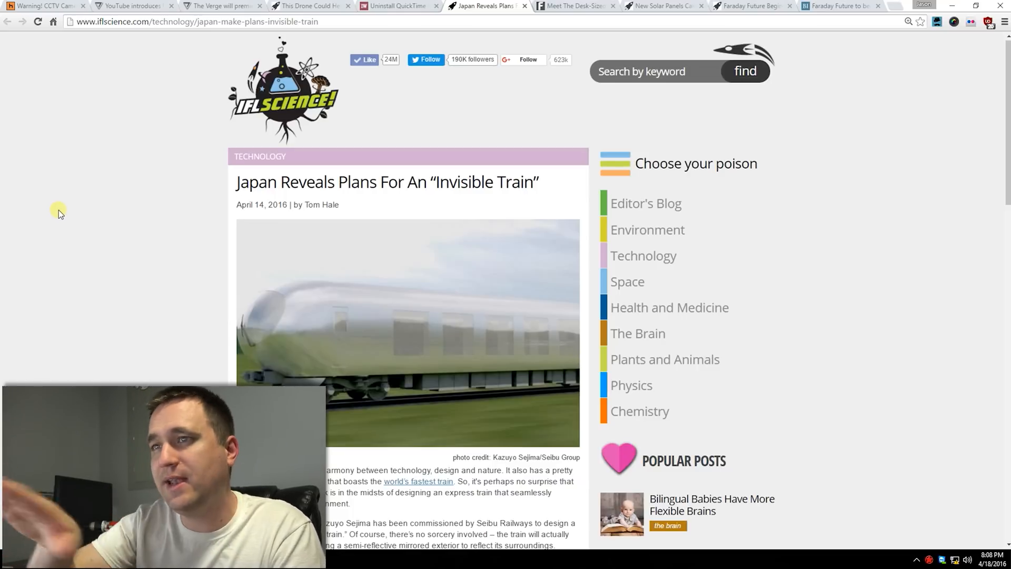
- Read through the invisible train article, then switch to Futurism's desk-sized turbine story
scroll("down", 3)
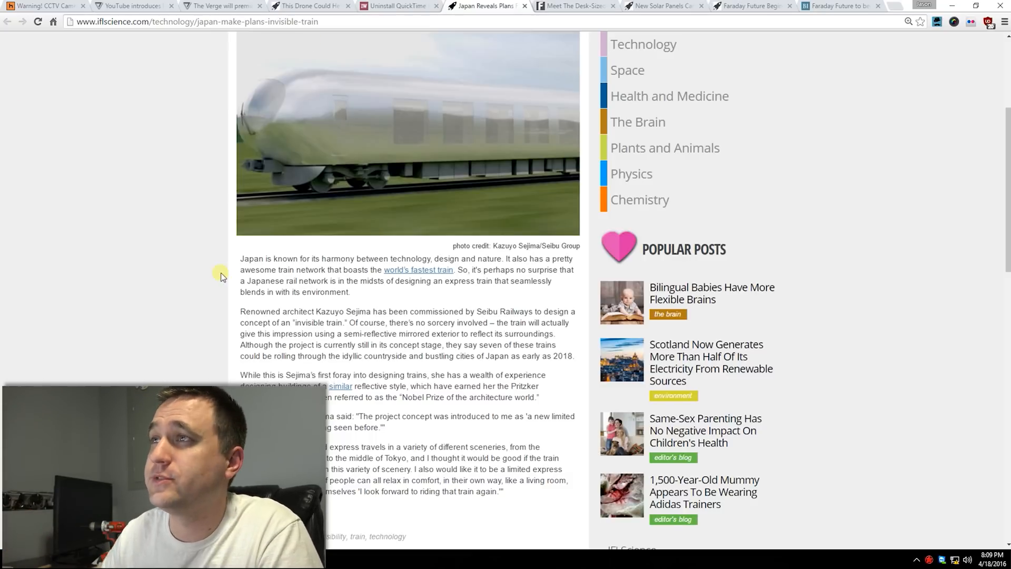
left_click(573, 6)
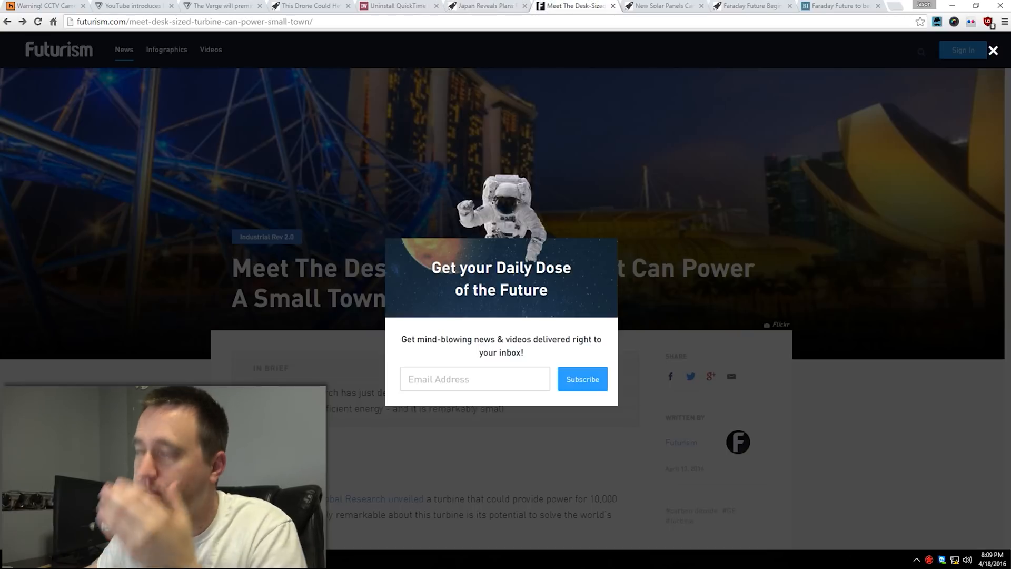
- Dismiss the Futurism newsletter popup and highlight 'carbon dioxide' in the turbine article summary
left_click(993, 50)
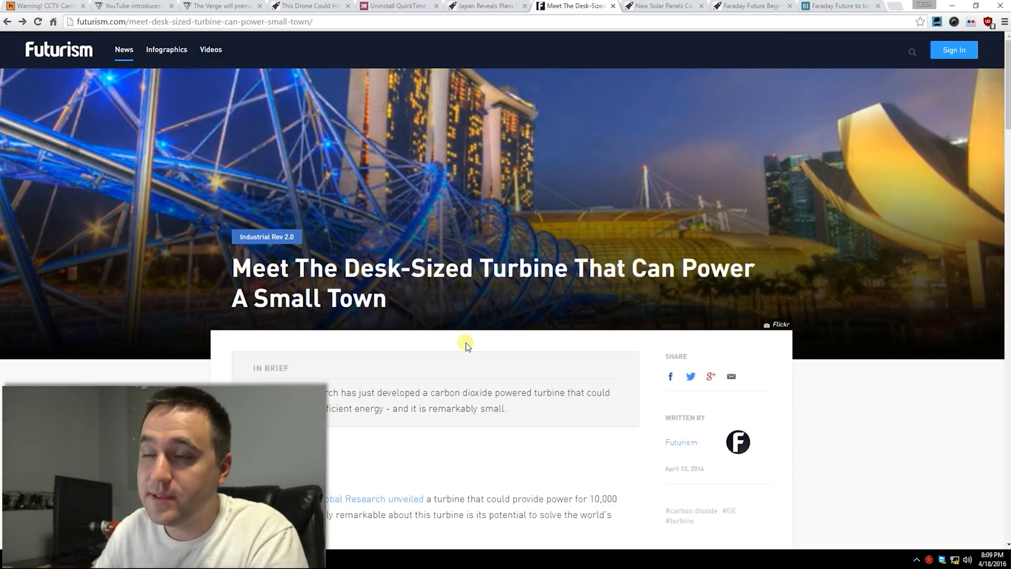
scroll("down", 3)
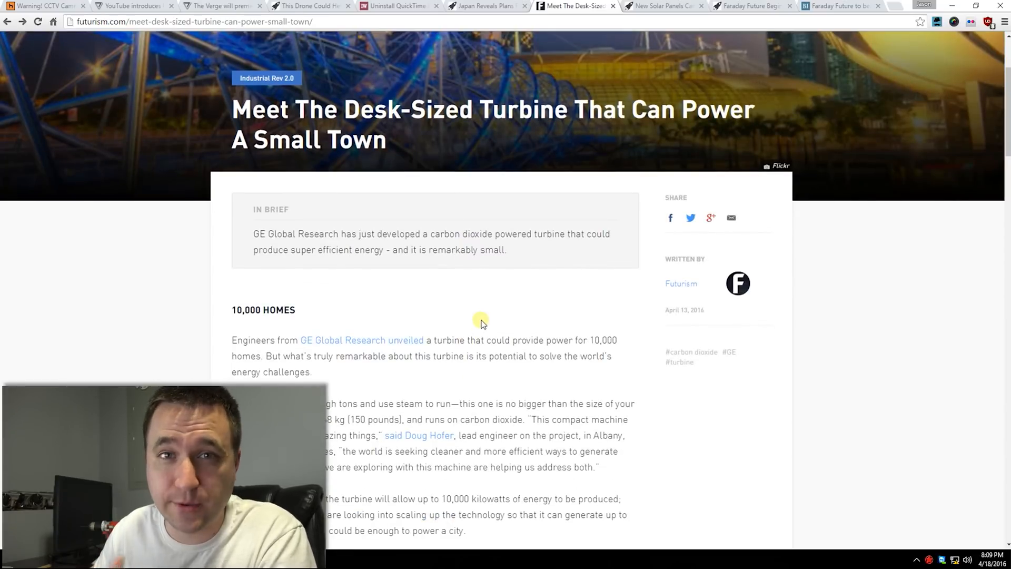
scroll("down", 3)
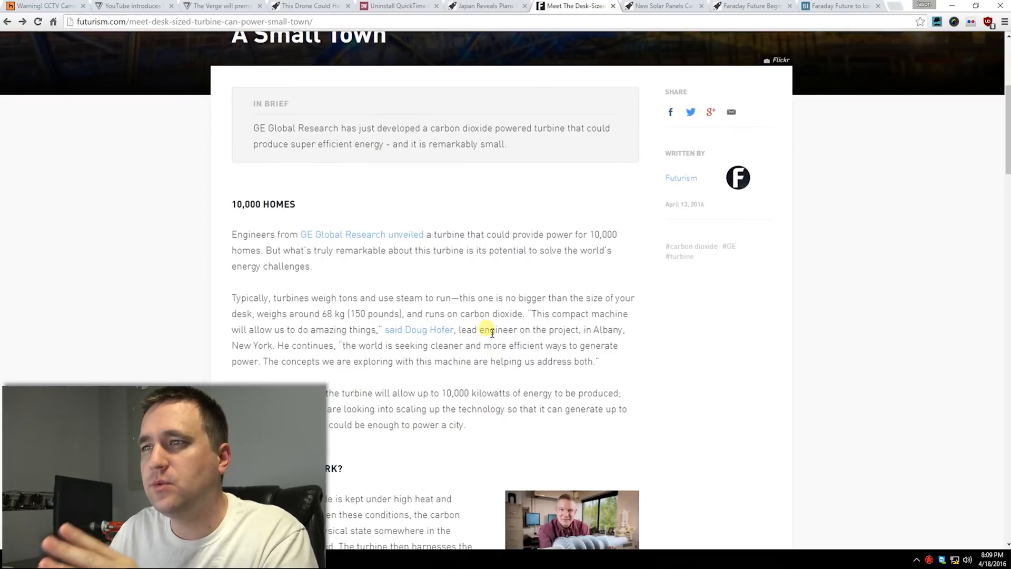
scroll("up", 3)
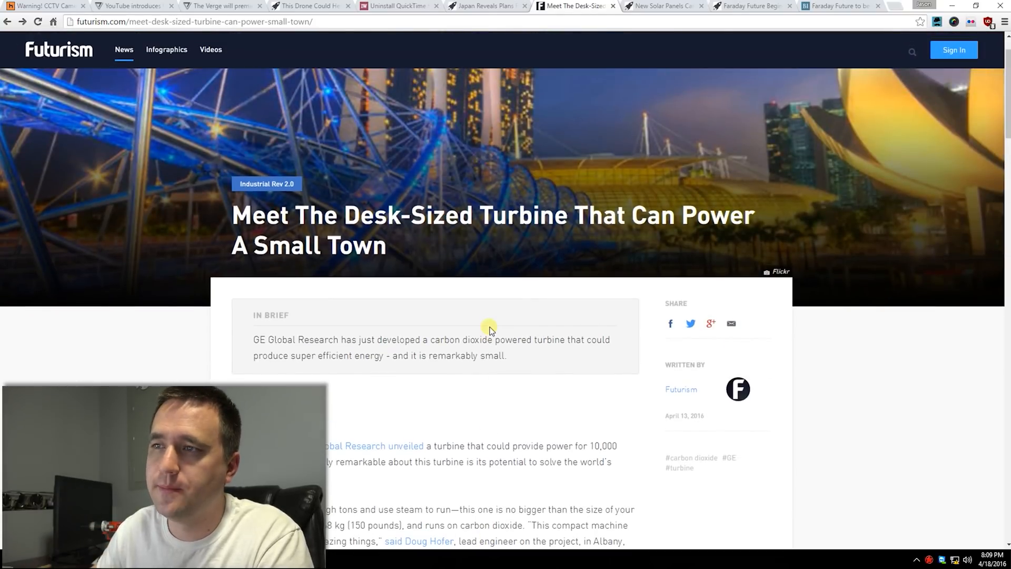
left_click_drag(496, 340, 451, 356)
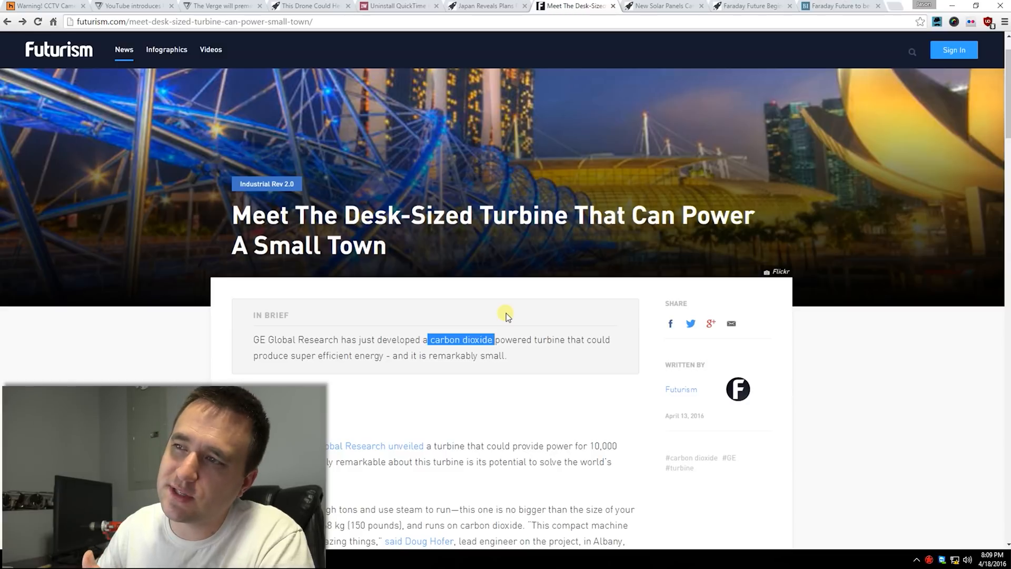
- Read down to the 'So, how does it work?' section and highlight 'supercritical carbon dioxide'
scroll("down", 3)
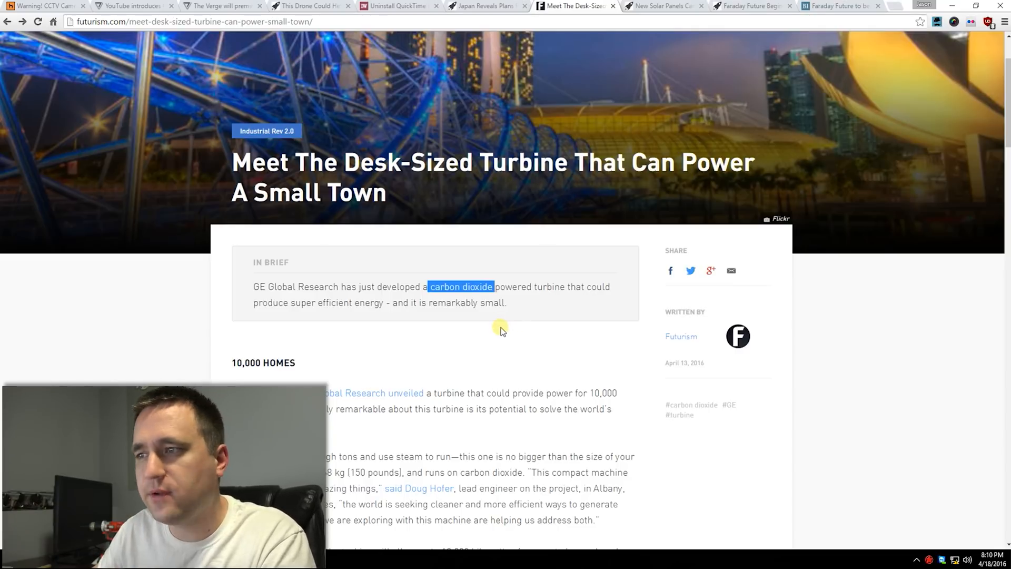
scroll("down", 3)
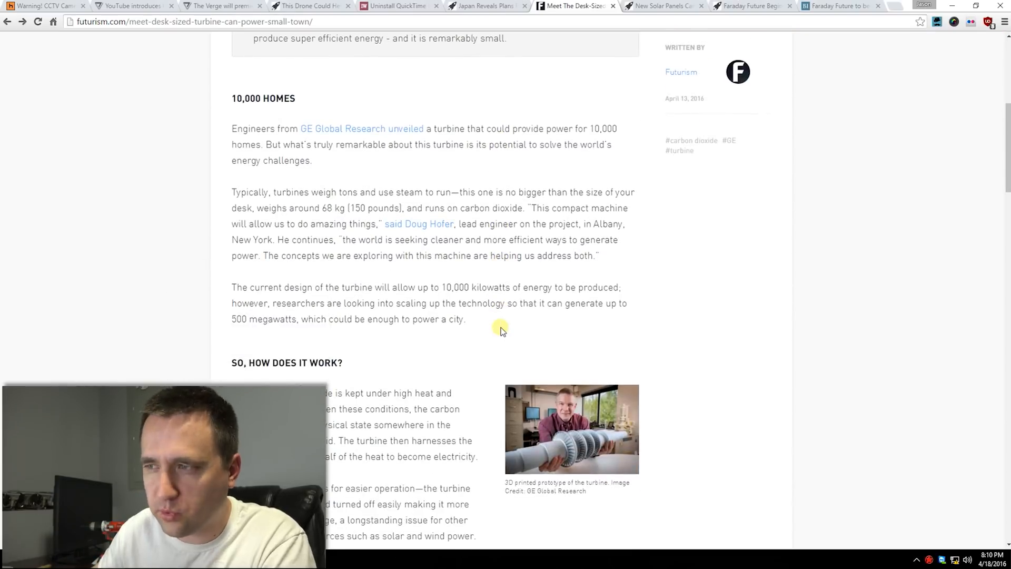
scroll("down", 3)
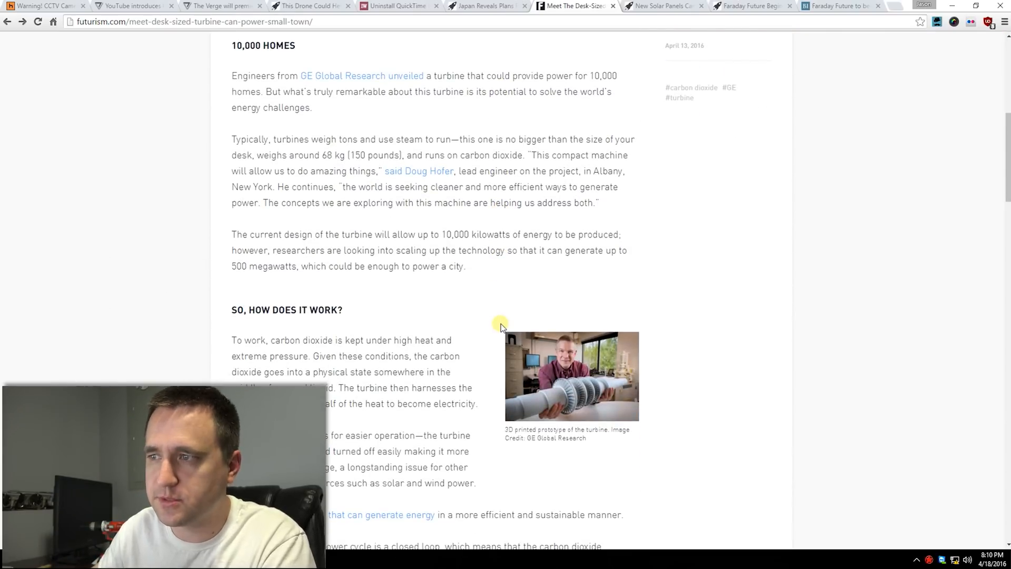
scroll("down", 3)
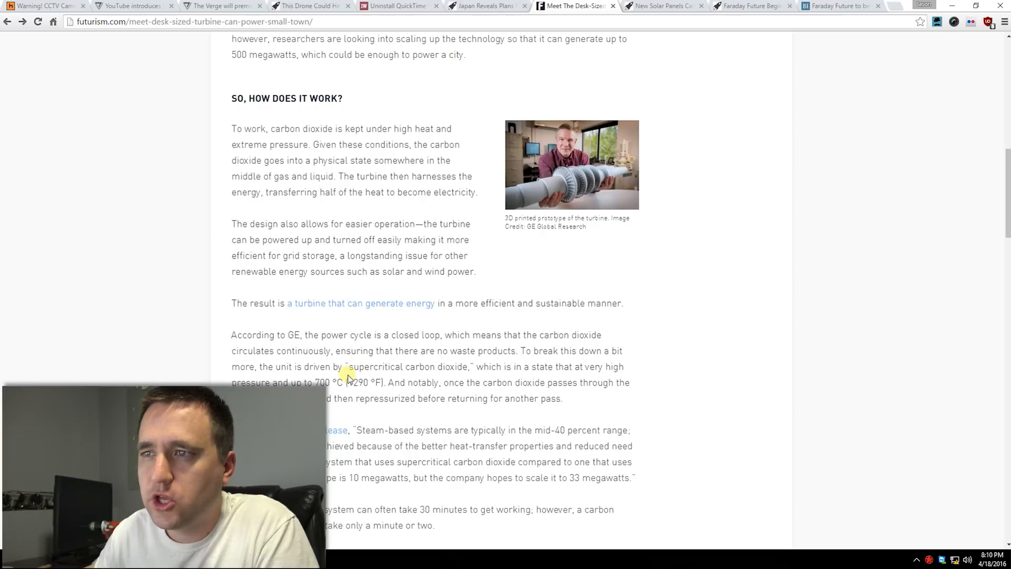
left_click_drag(348, 366, 469, 366)
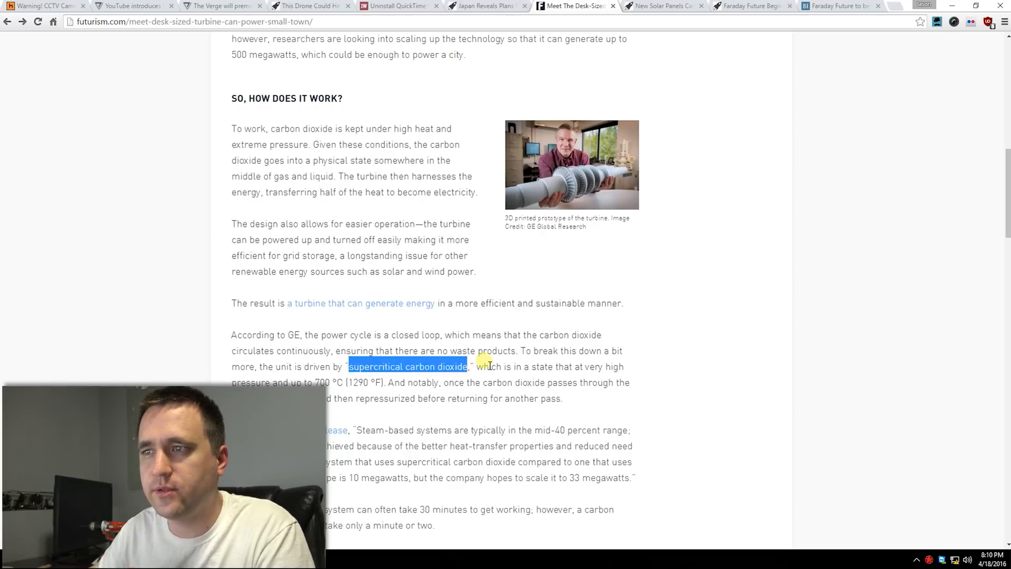
mouse_move(591, 321)
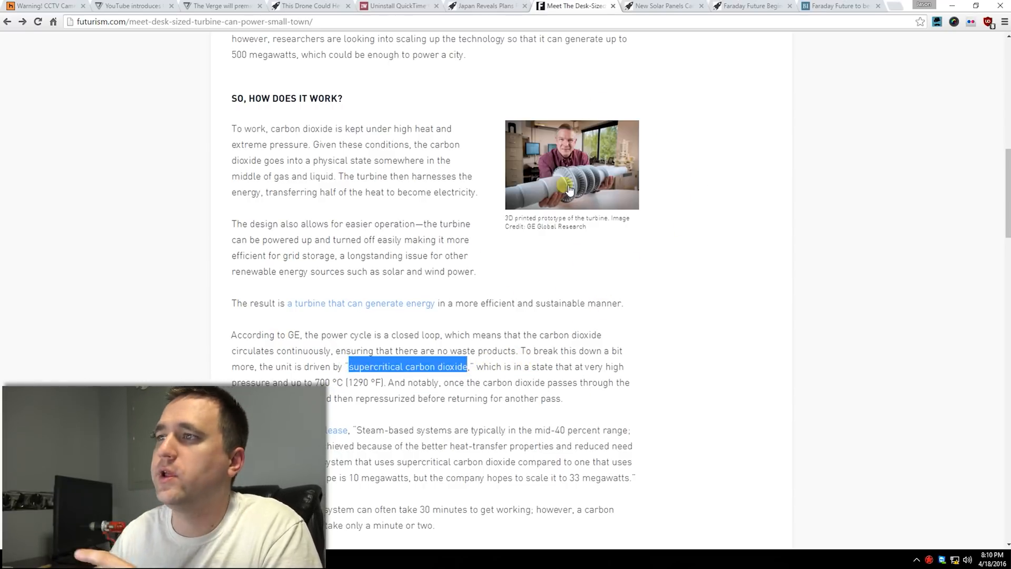
mouse_move(611, 169)
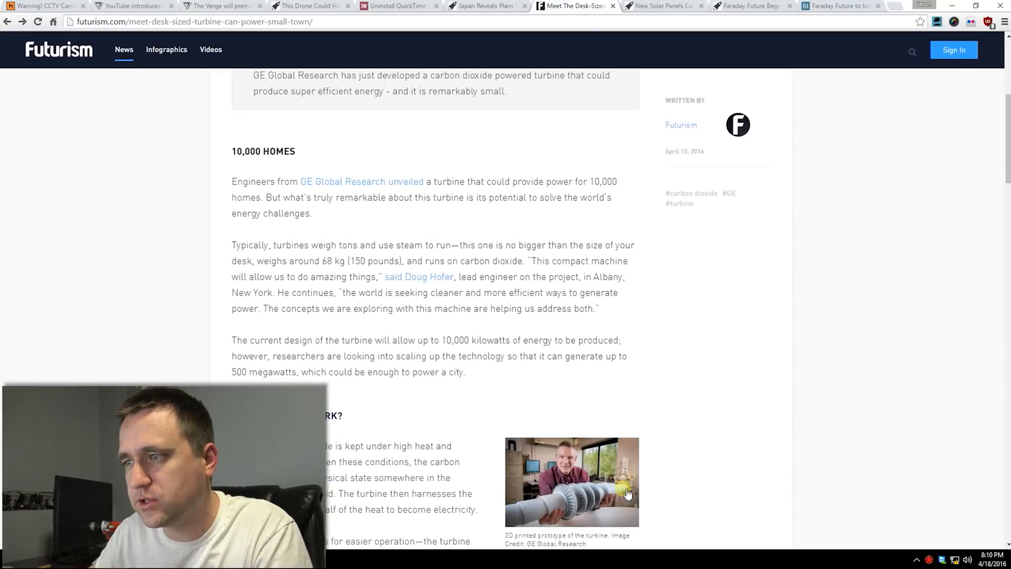
- View the turbine prototype photo full-size, then switch to the rain-drop solar panels article
left_click(571, 481)
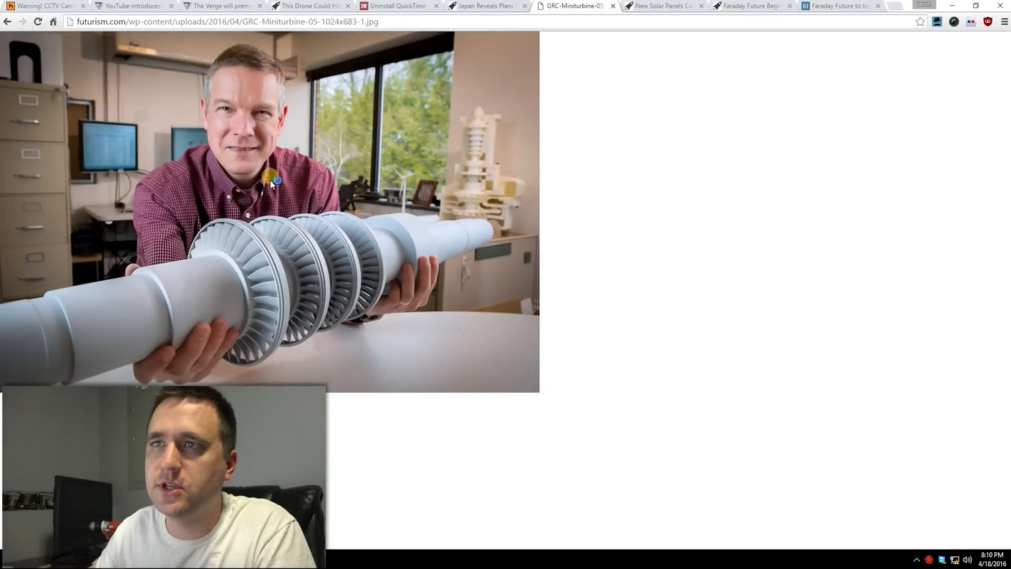
mouse_move(371, 279)
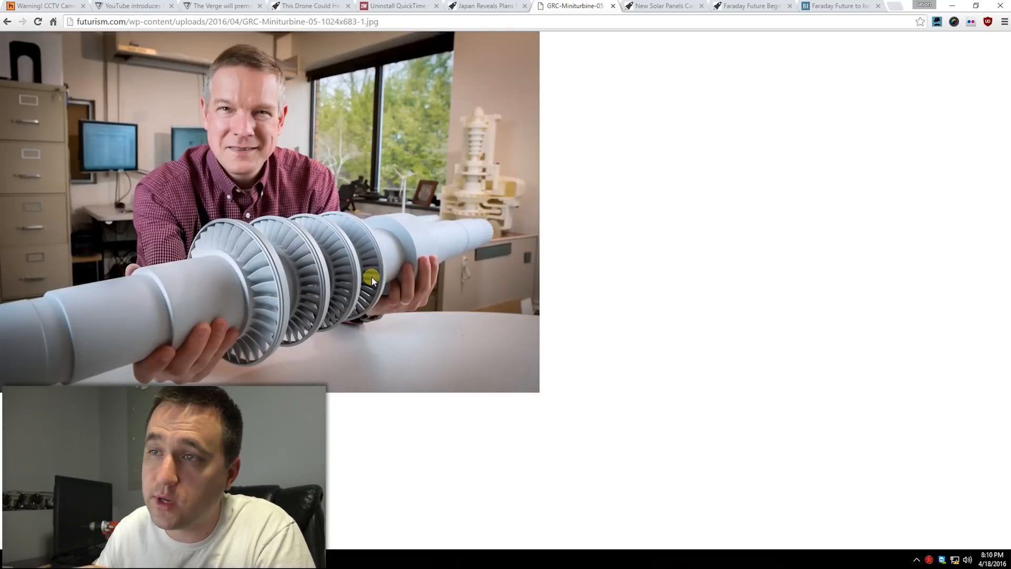
mouse_move(368, 307)
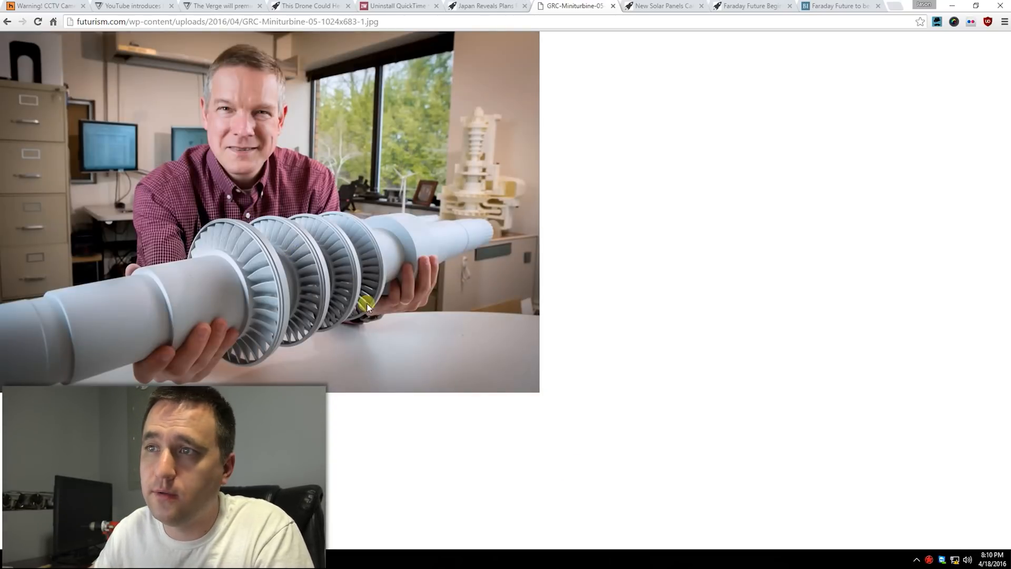
mouse_move(559, 297)
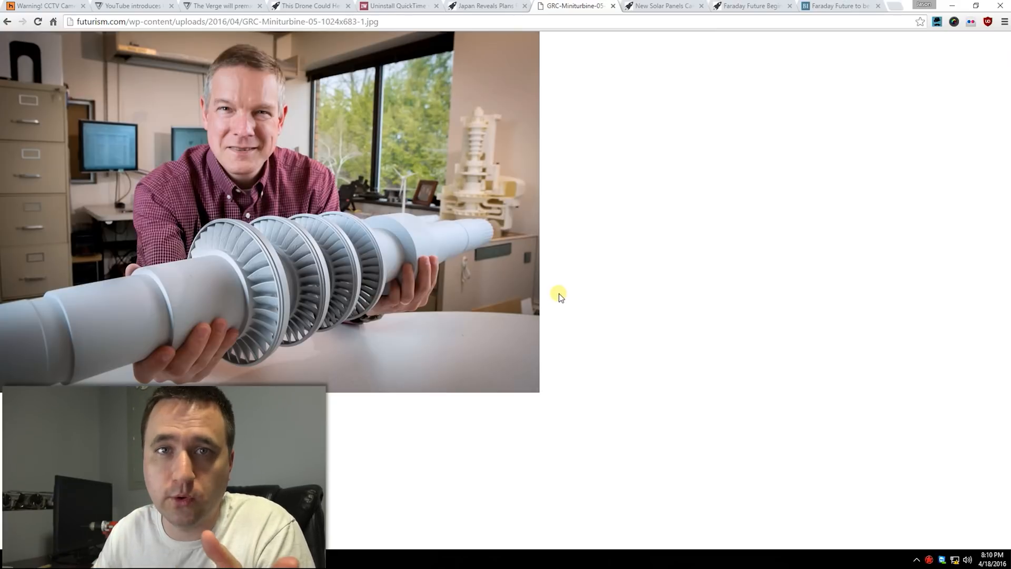
left_click(661, 6)
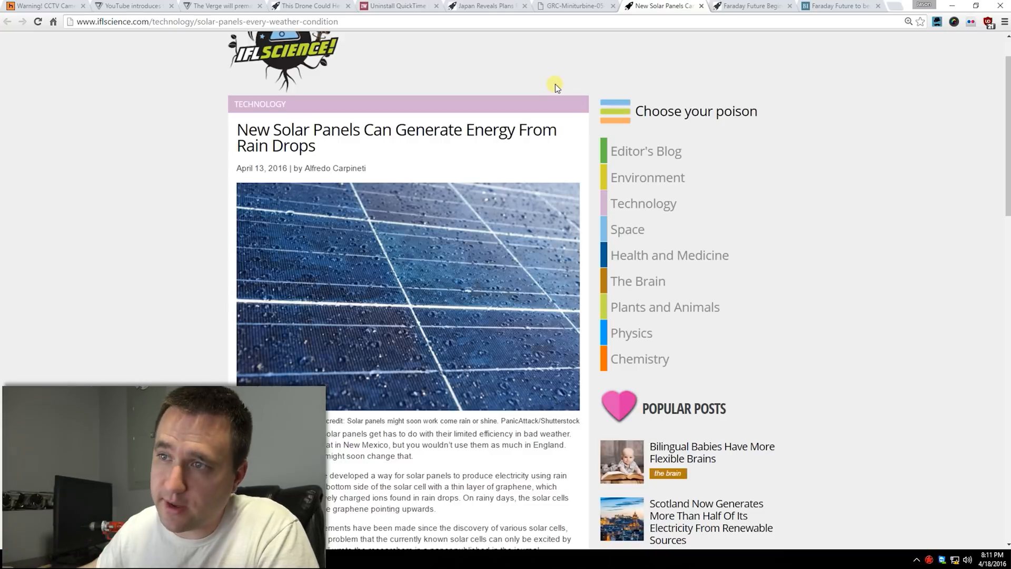
- Read through the rain-drop solar panel article, highlighting a passage along the way
scroll("down", 3)
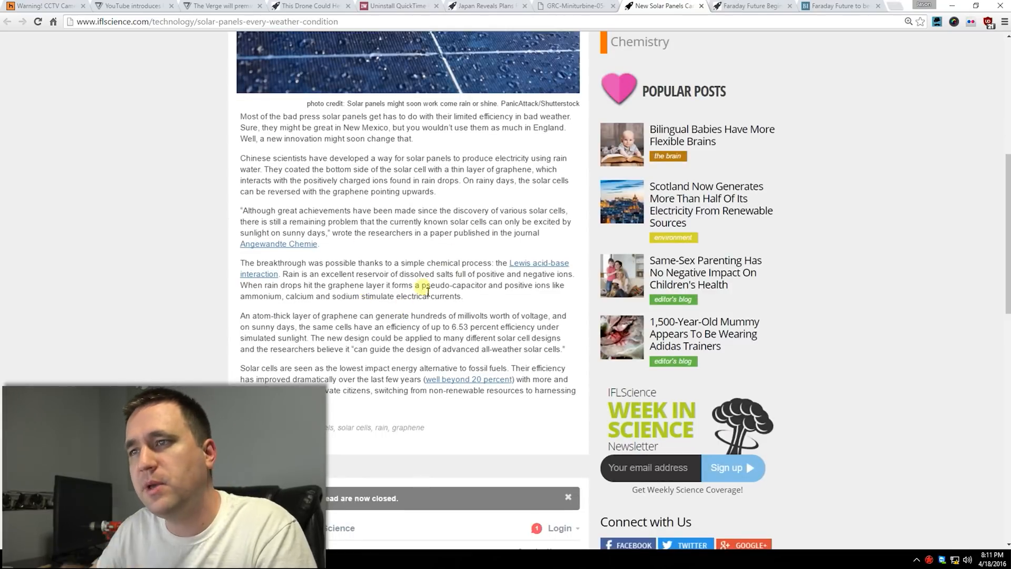
scroll("up", 3)
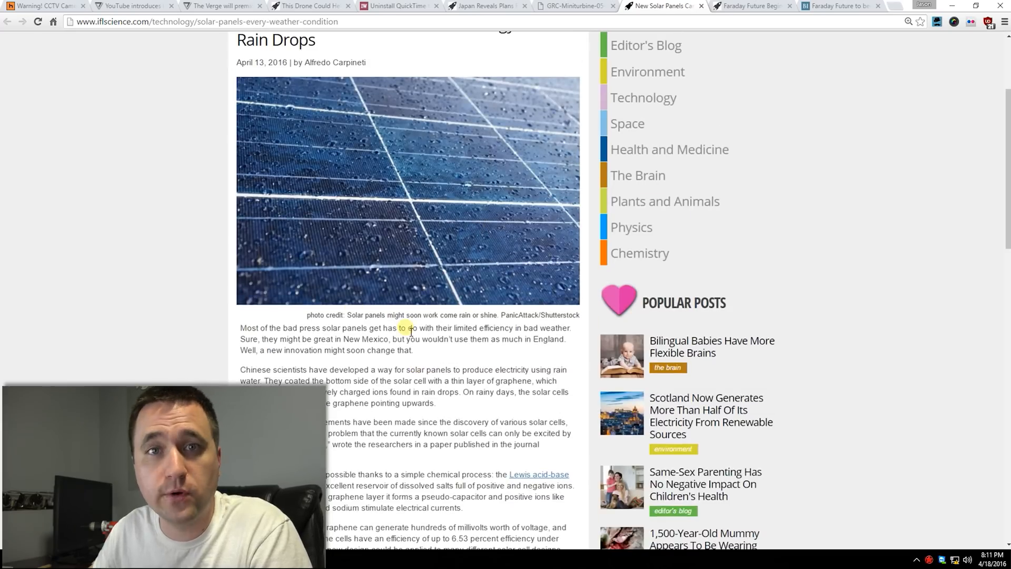
scroll("down", 3)
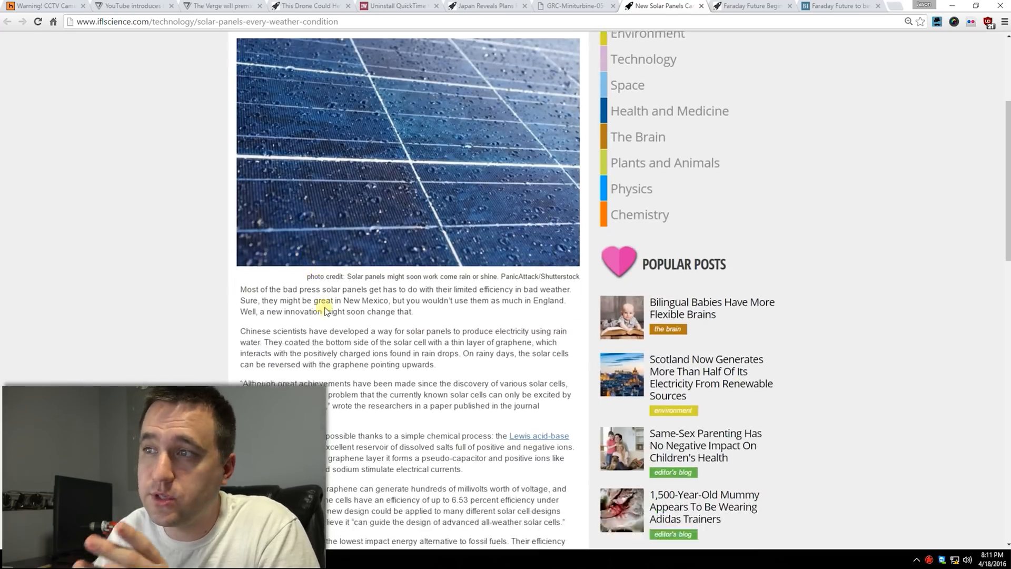
scroll("down", 3)
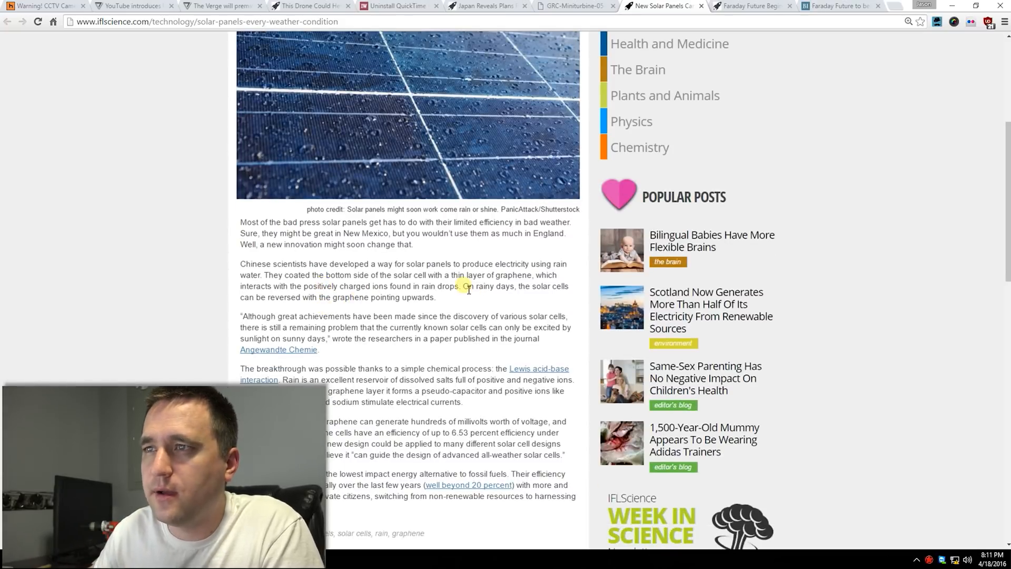
left_click_drag(267, 264, 451, 264)
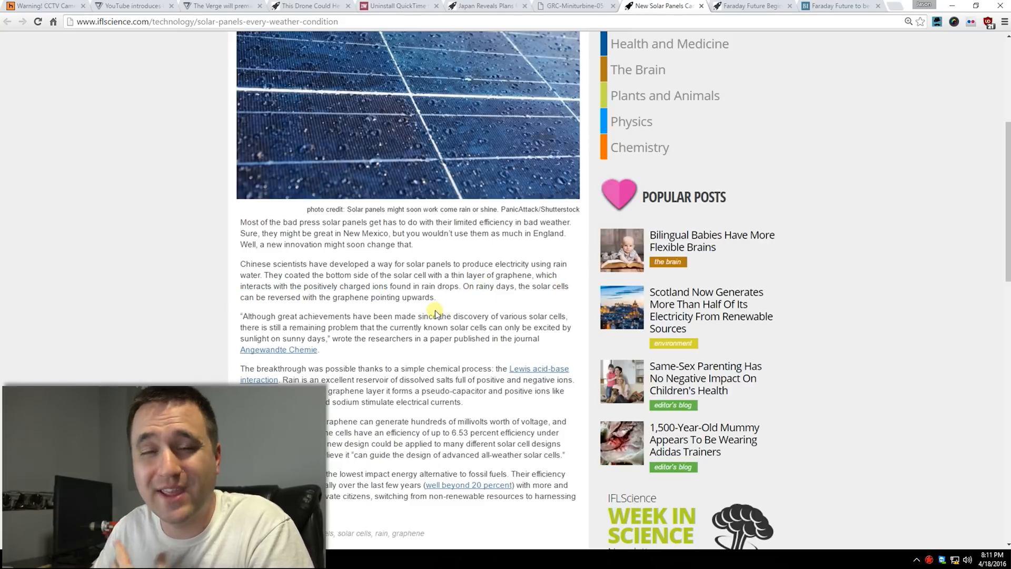
mouse_move(519, 311)
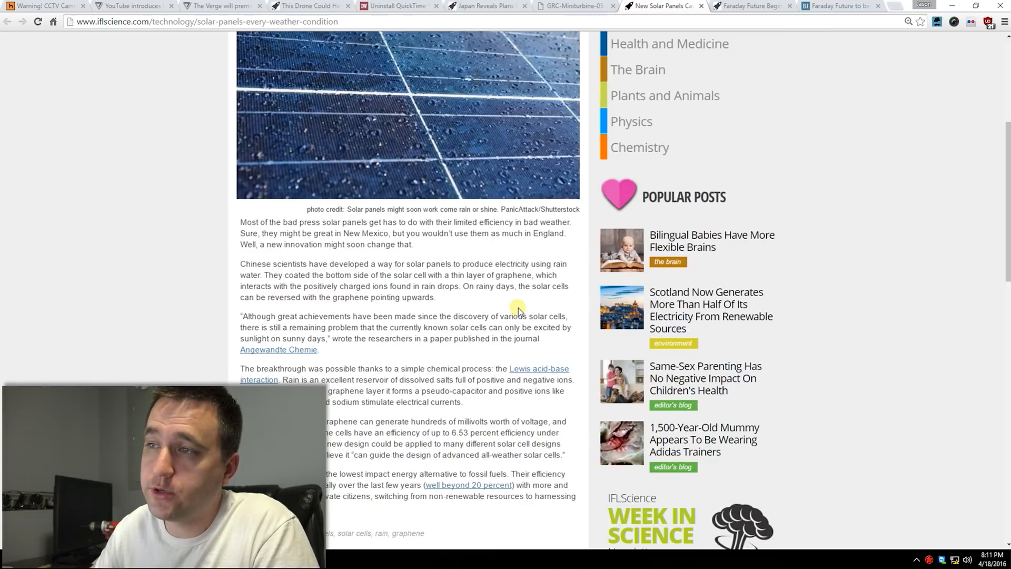
mouse_move(502, 308)
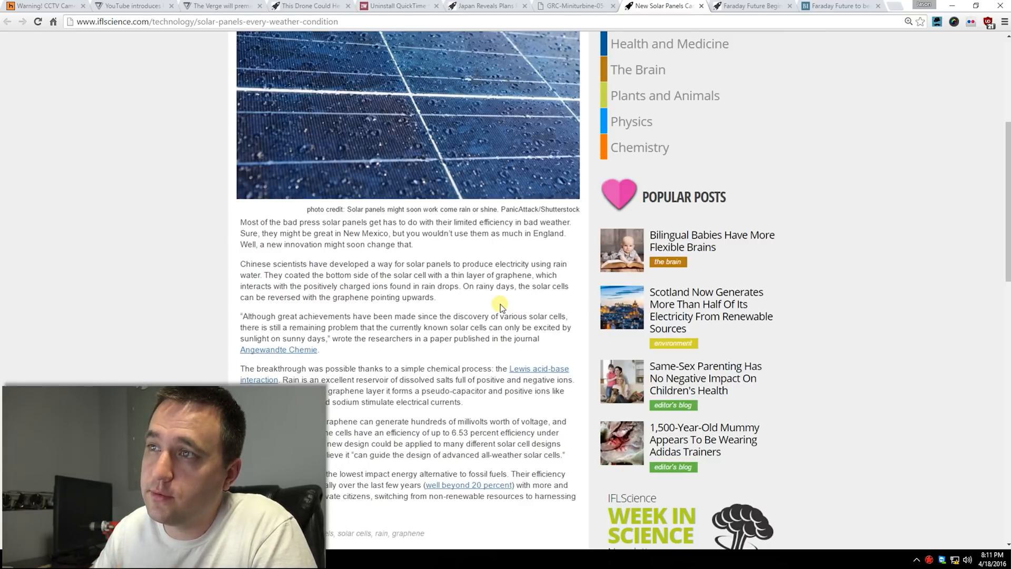
scroll("up", 3)
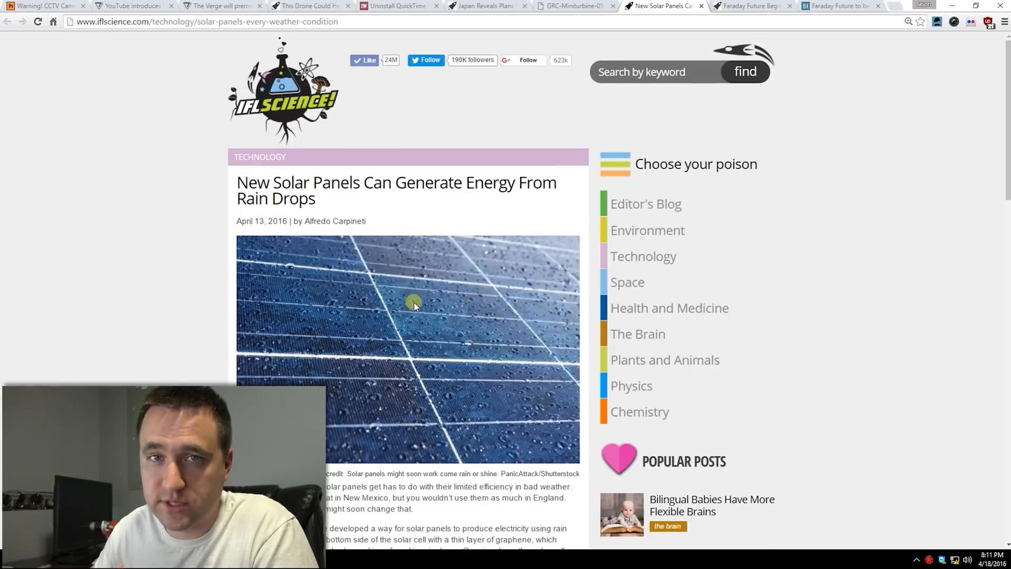
mouse_move(379, 339)
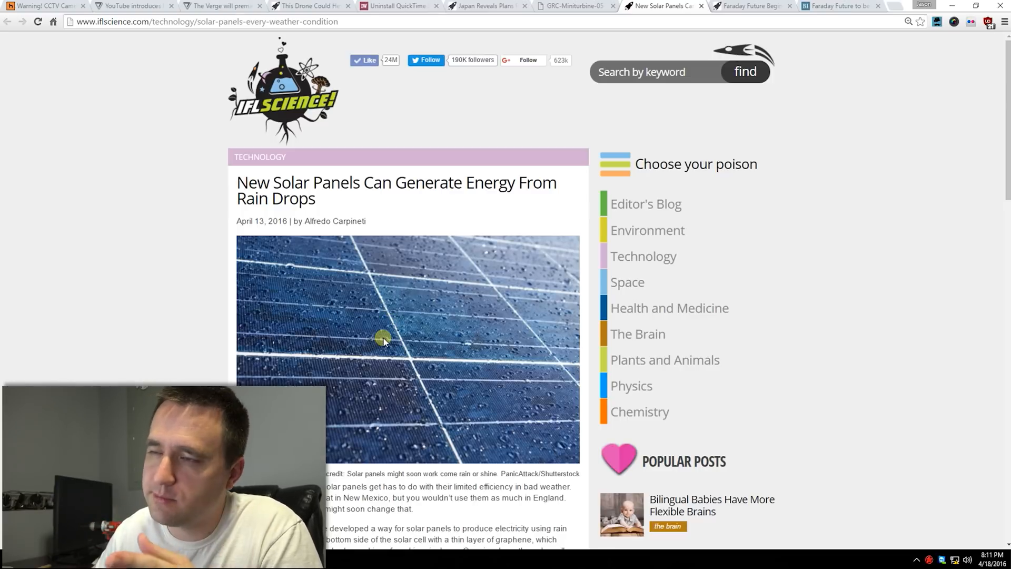
mouse_move(395, 351)
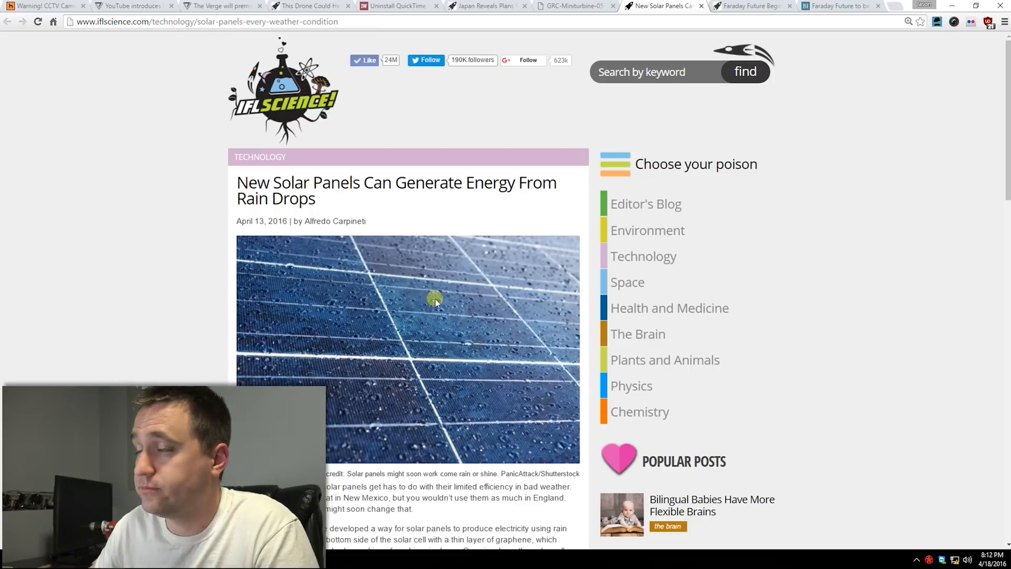
- Move on to IFLScience's and then Business Insider's Faraday Future Nevada factory stories
left_click(751, 5)
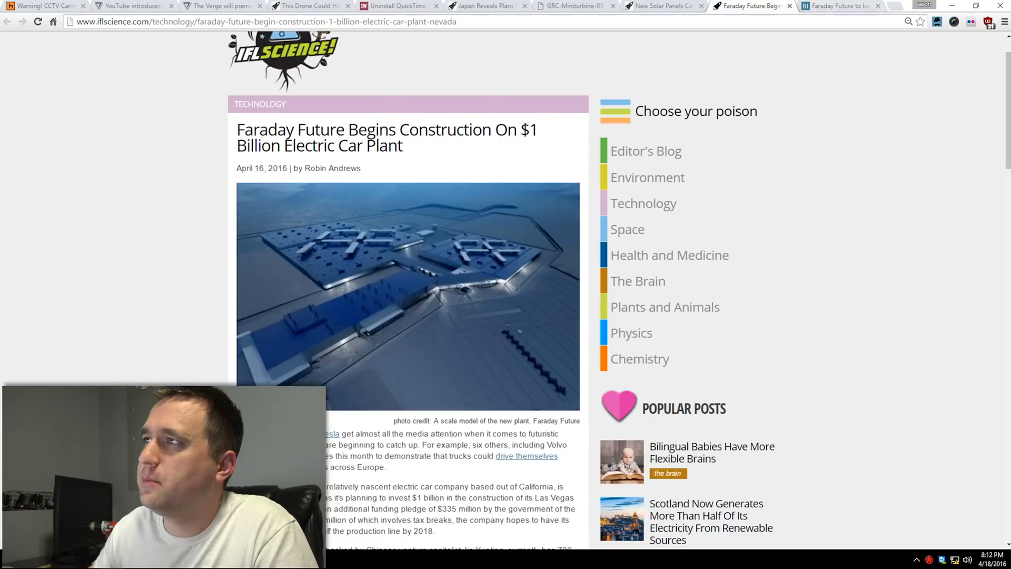
left_click(838, 5)
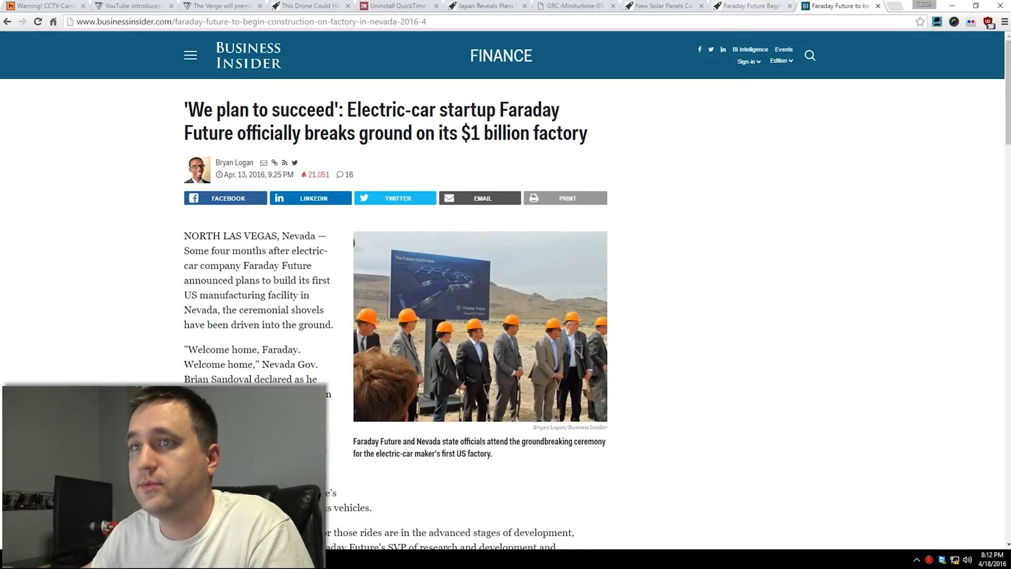
mouse_move(838, 6)
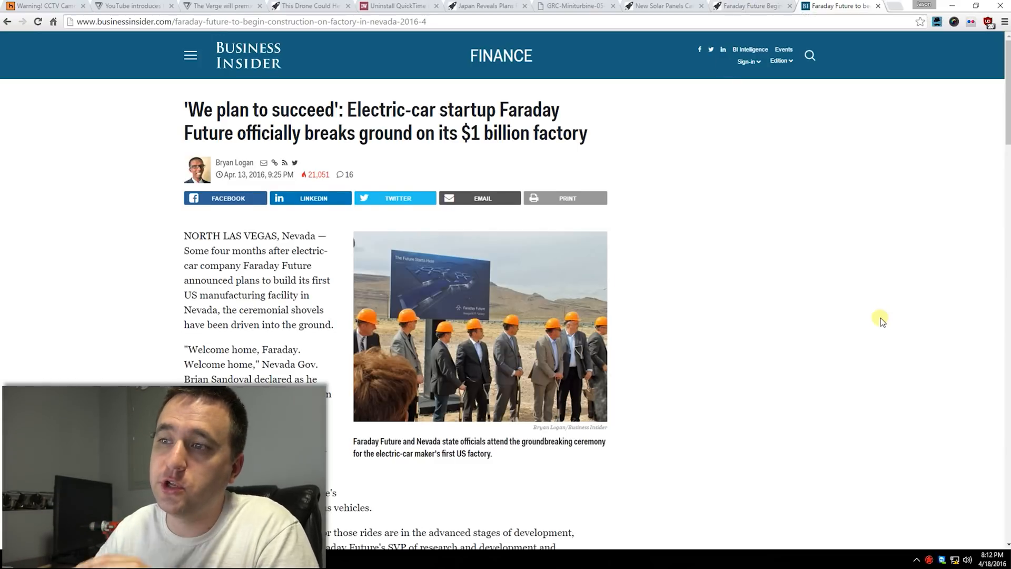
scroll("down", 3)
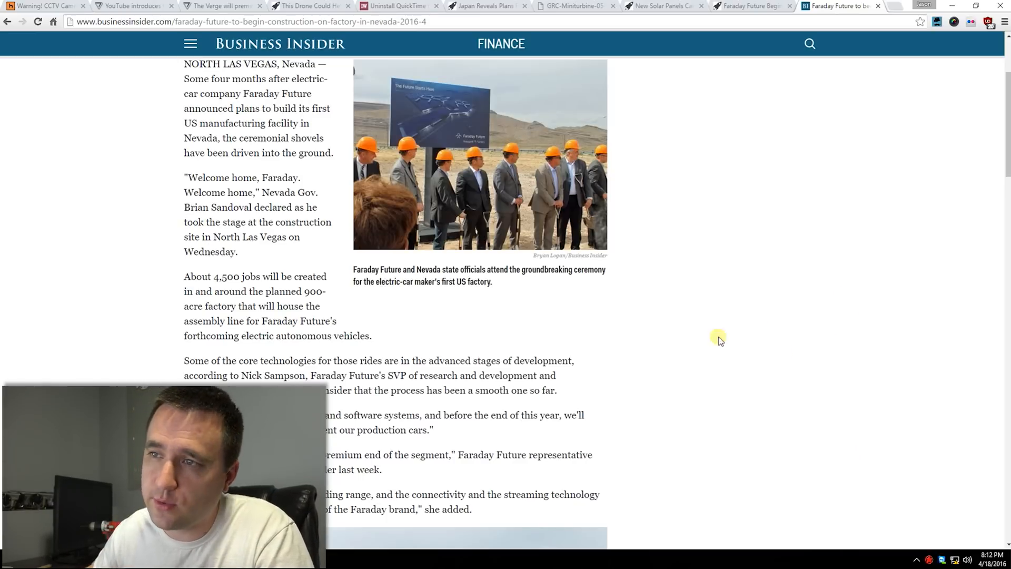
scroll("down", 3)
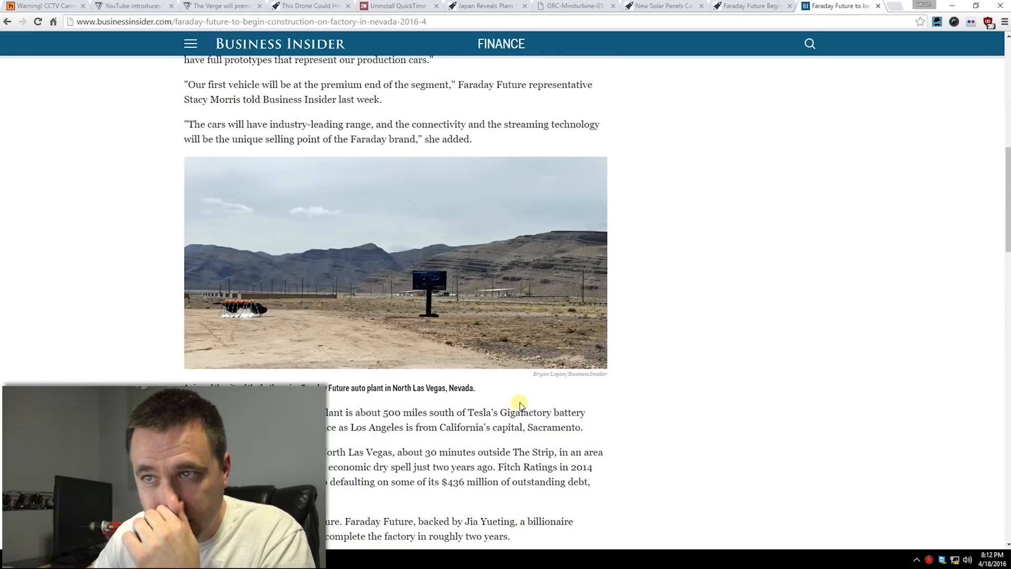
scroll("down", 3)
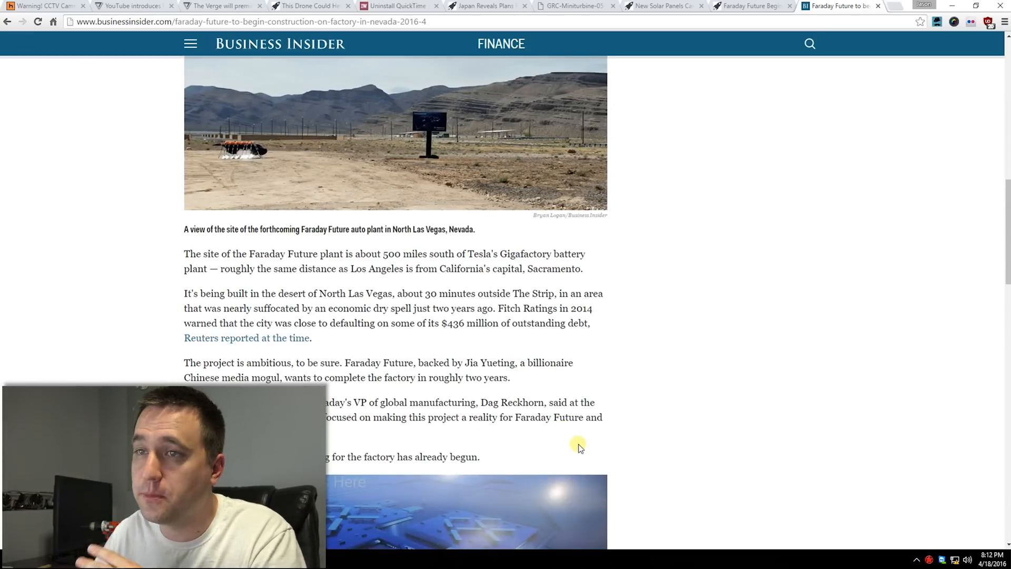
scroll("down", 3)
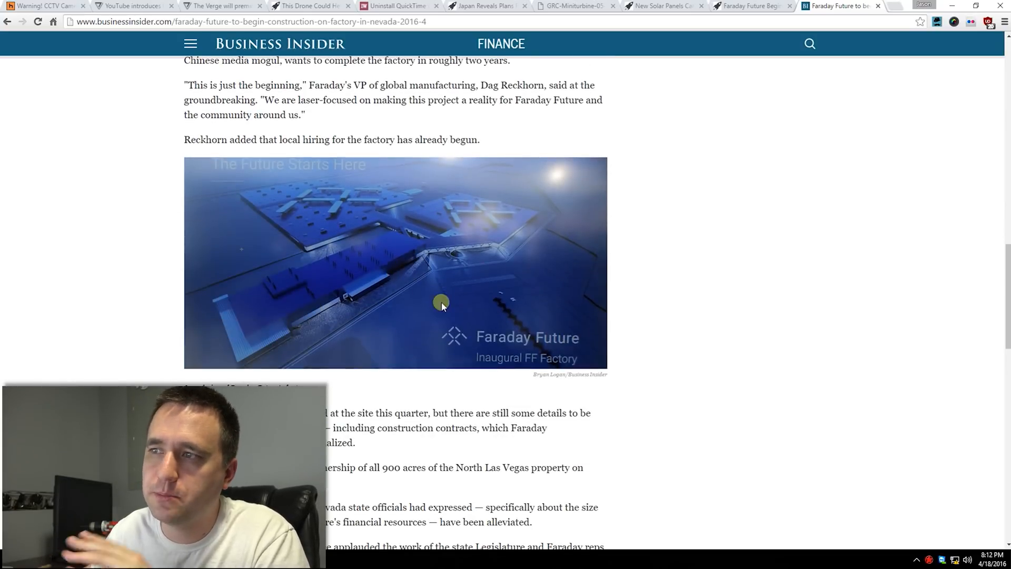
scroll("down", 3)
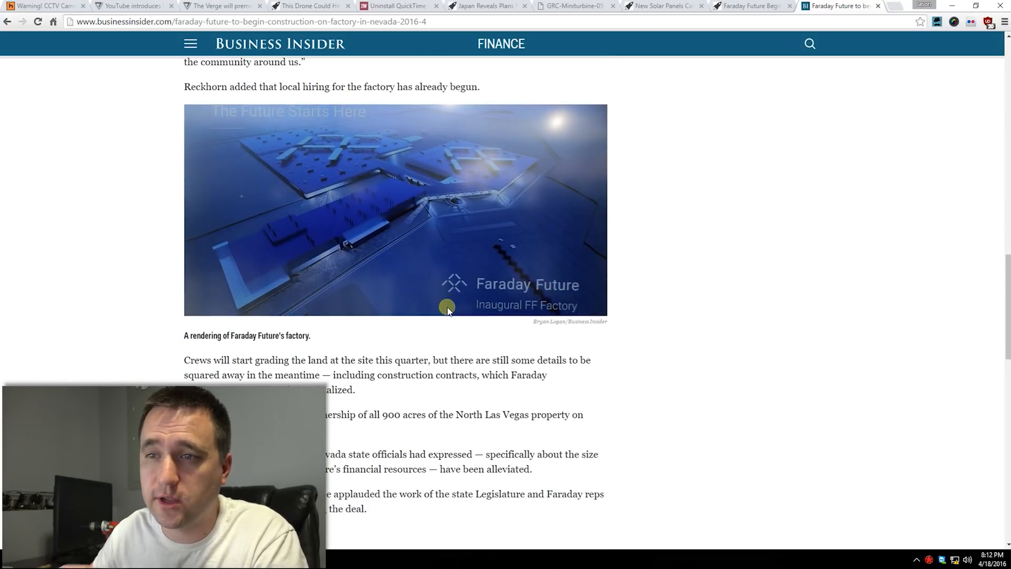
scroll("down", 3)
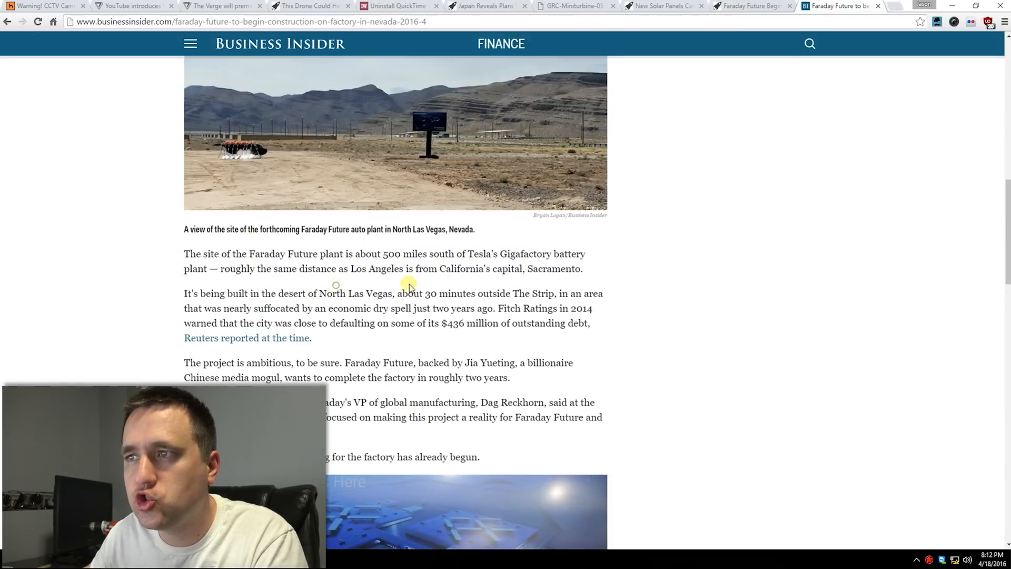
scroll("up", 3)
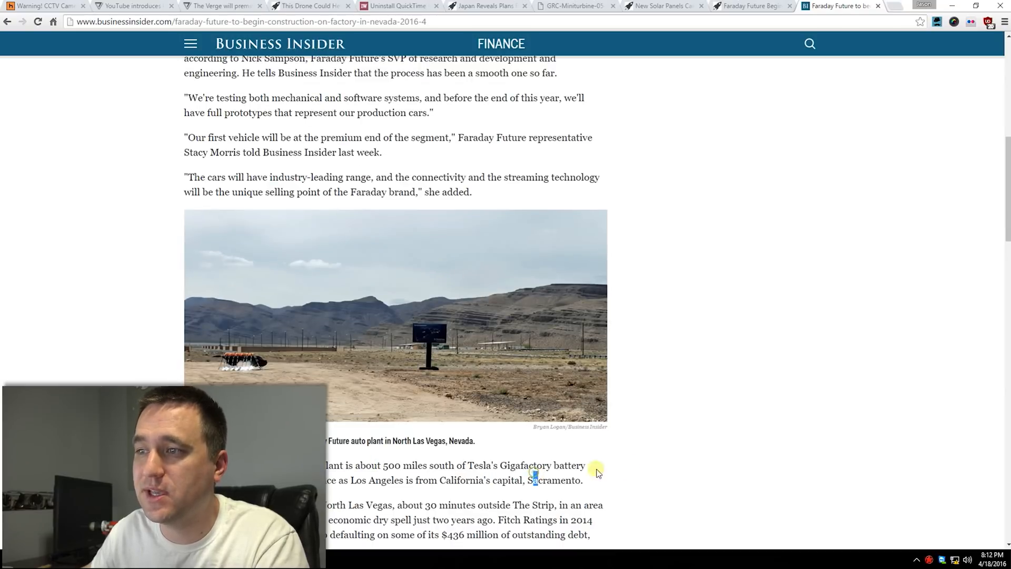
scroll("down", 3)
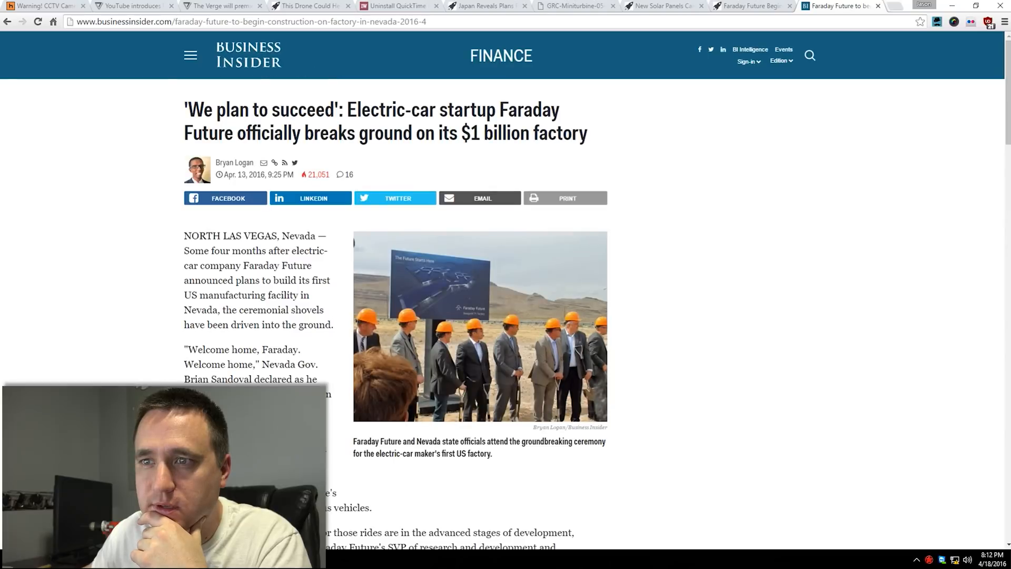
scroll("down", 3)
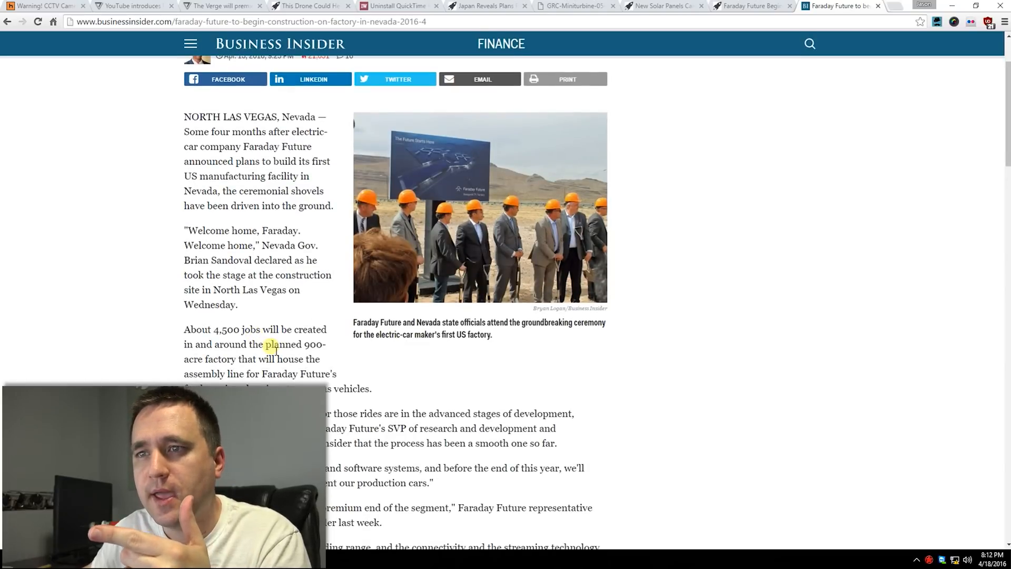
scroll("down", 3)
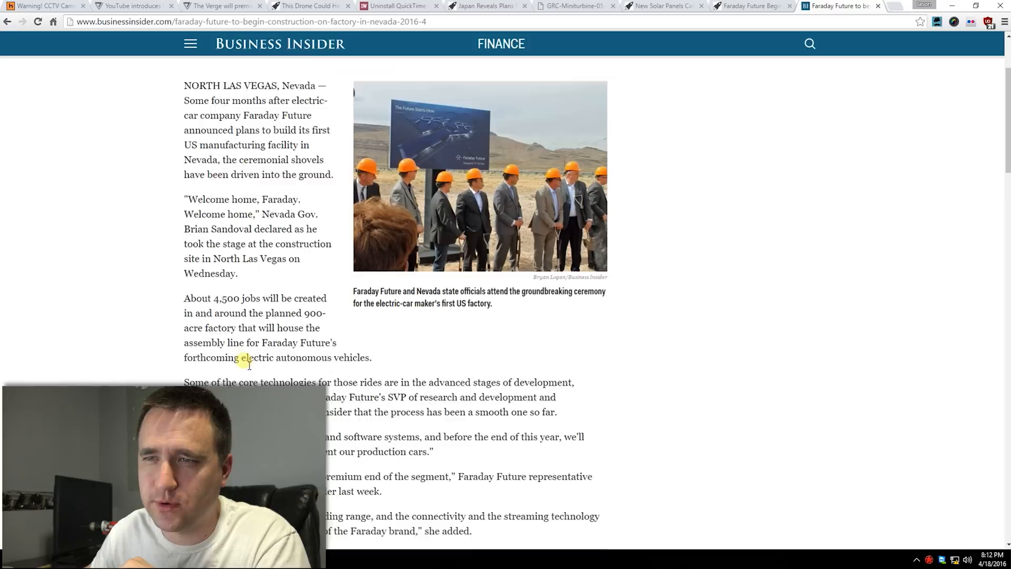
scroll("down", 3)
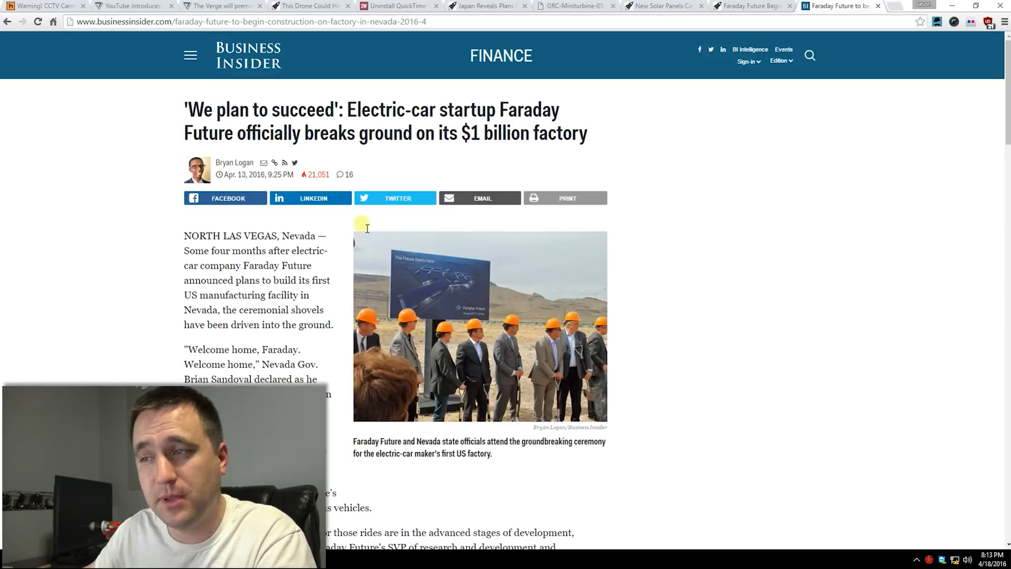
mouse_move(424, 308)
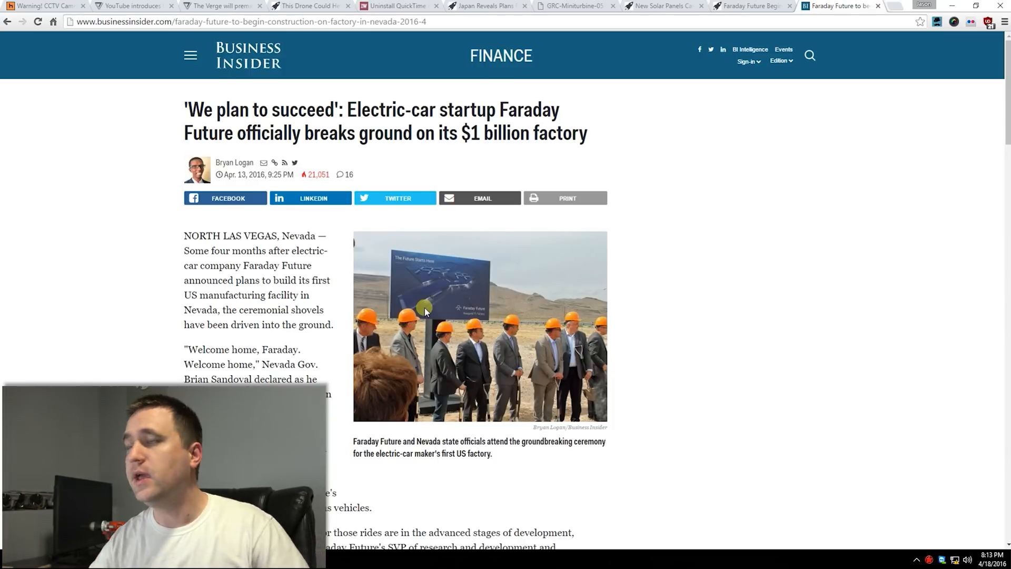
double_click(290, 132)
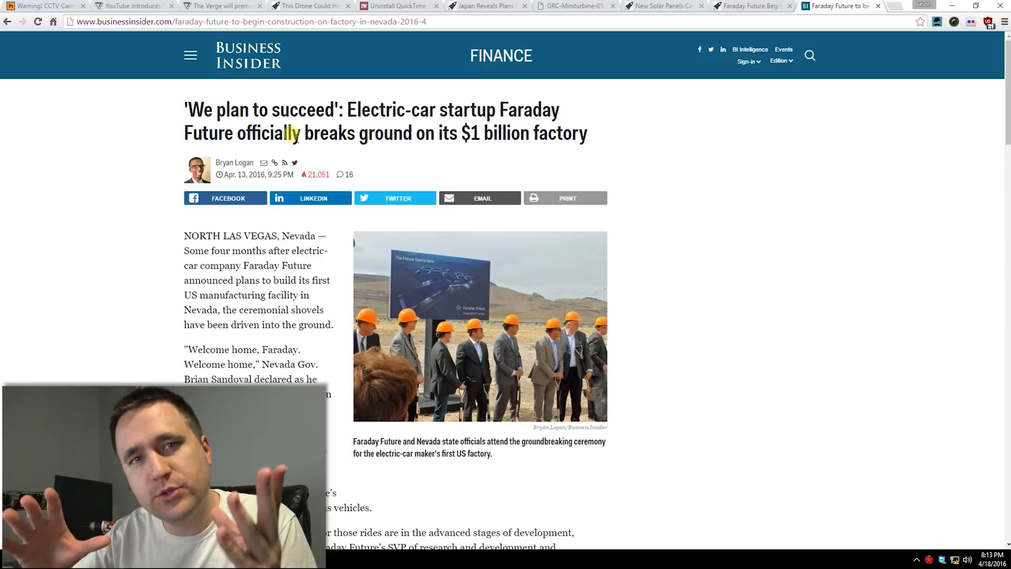